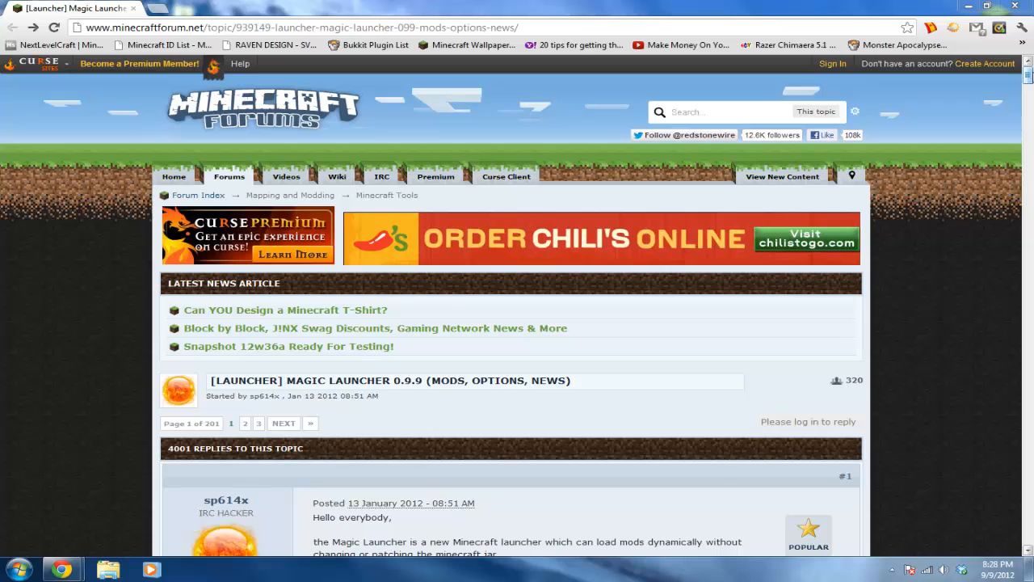
Scroll the Magic Launcher 0.9.9 thread to Download and follow the 'for Windows' link.
scroll(down, 3)
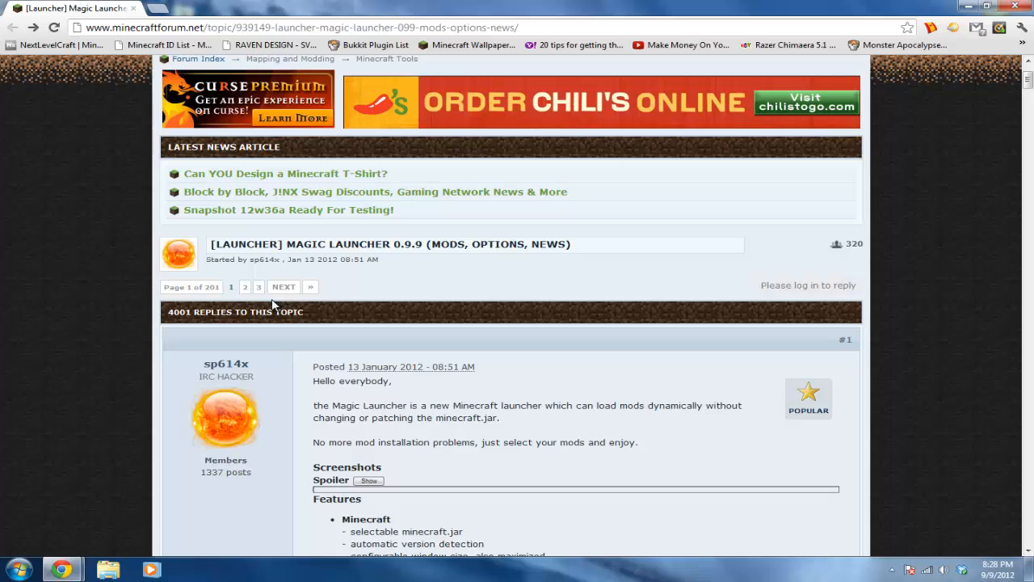
mouse_move(832, 285)
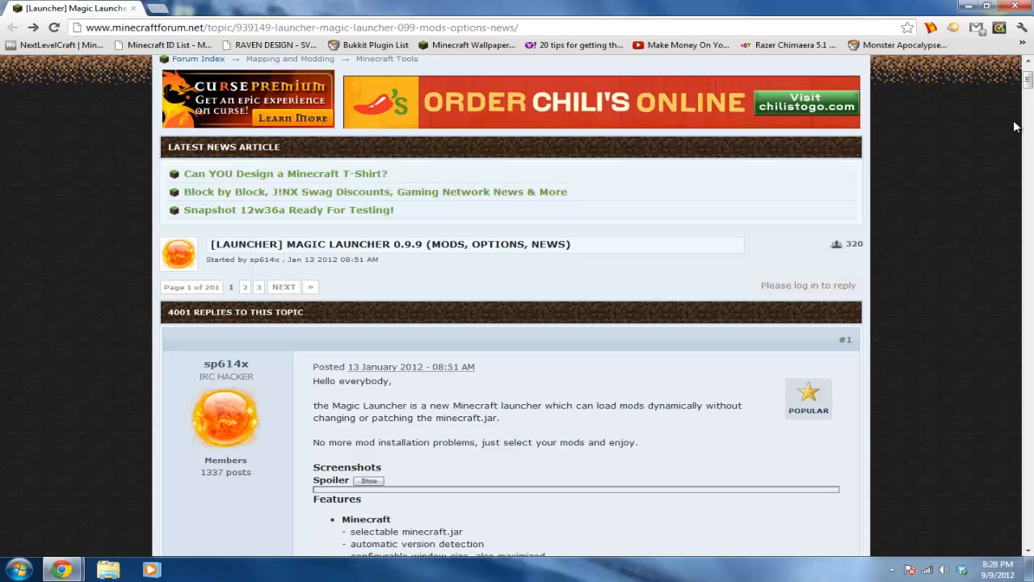
scroll(down, 3)
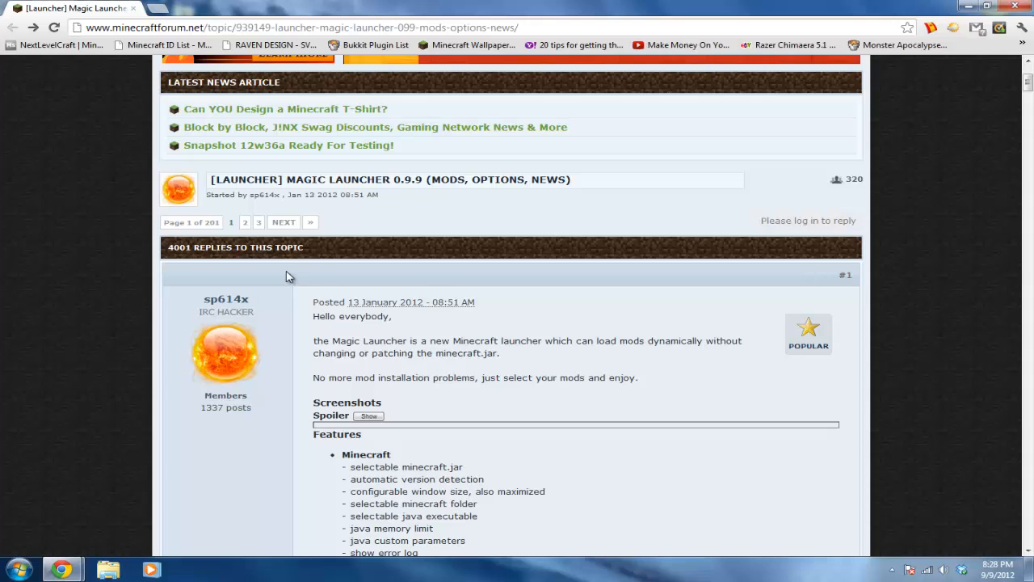
scroll(down, 3)
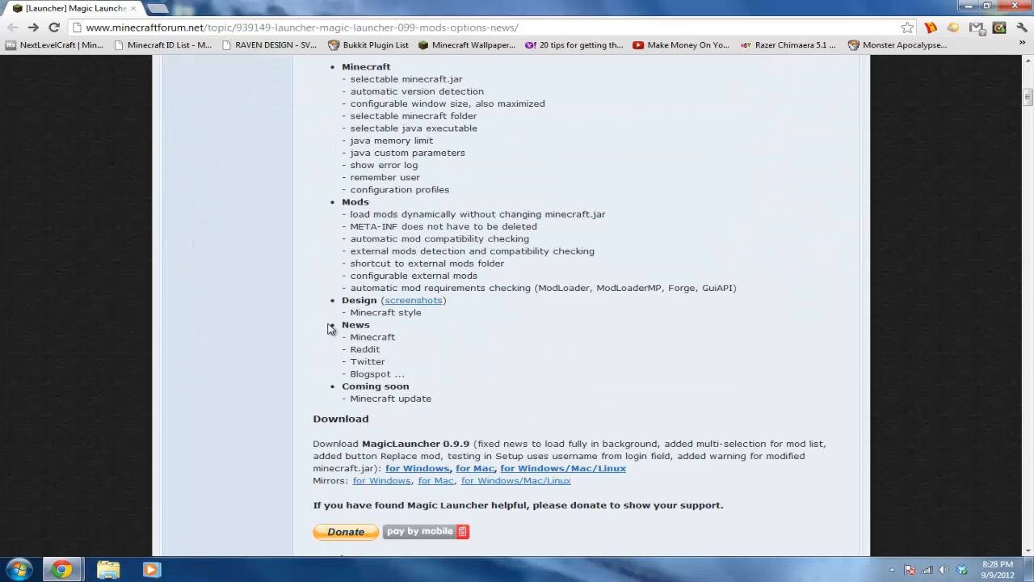
scroll(down, 3)
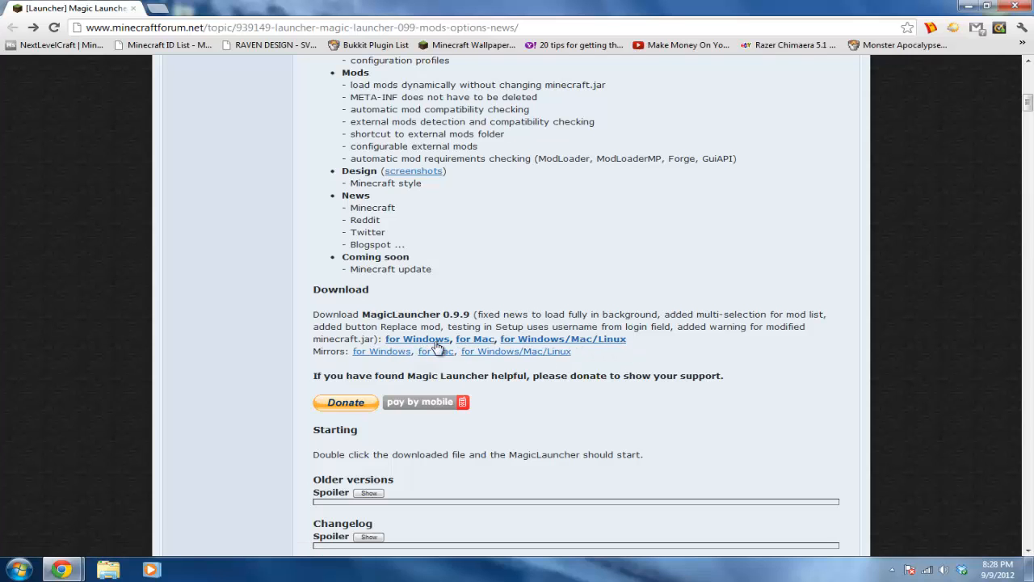
click(417, 338)
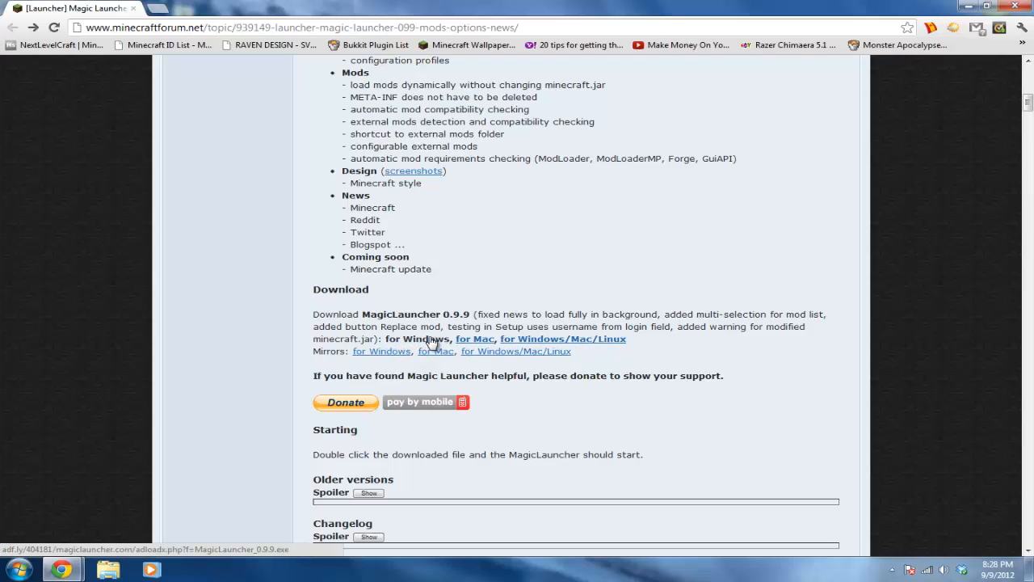
click(417, 339)
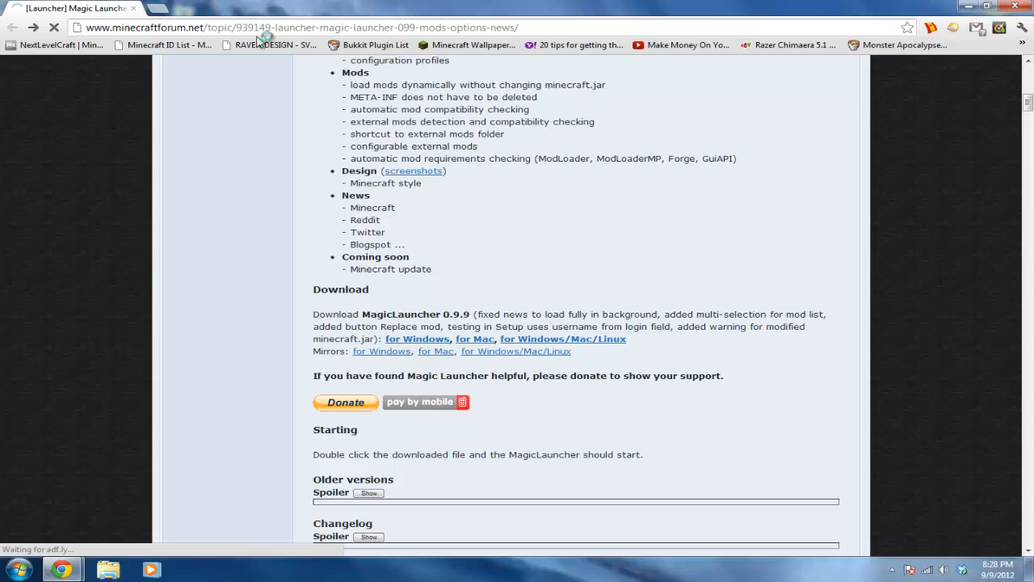
mouse_move(618, 182)
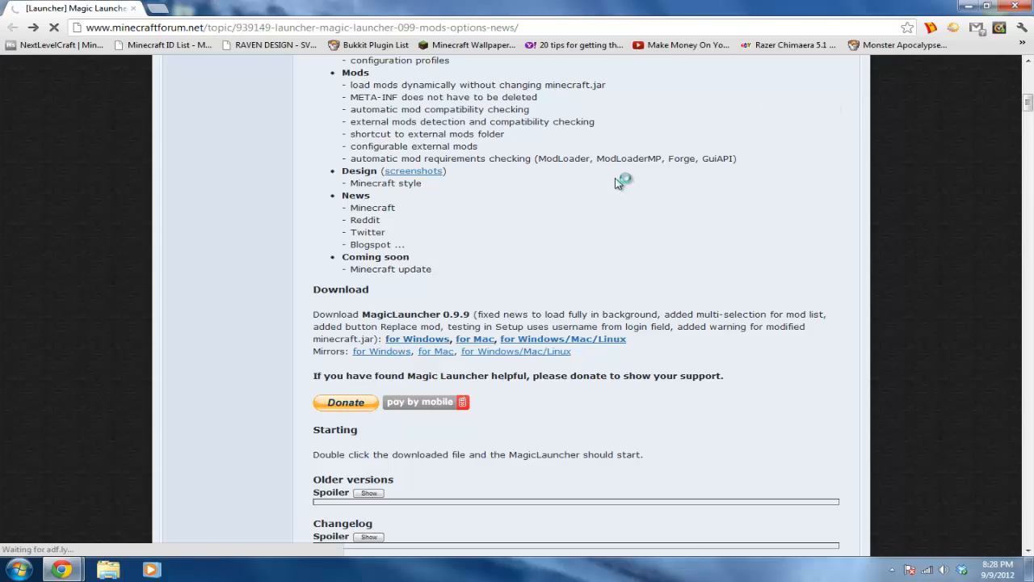
Skip the adf.ly ad and download MagicLauncher_0.9.9.exe from magiclauncher.com.
click(417, 339)
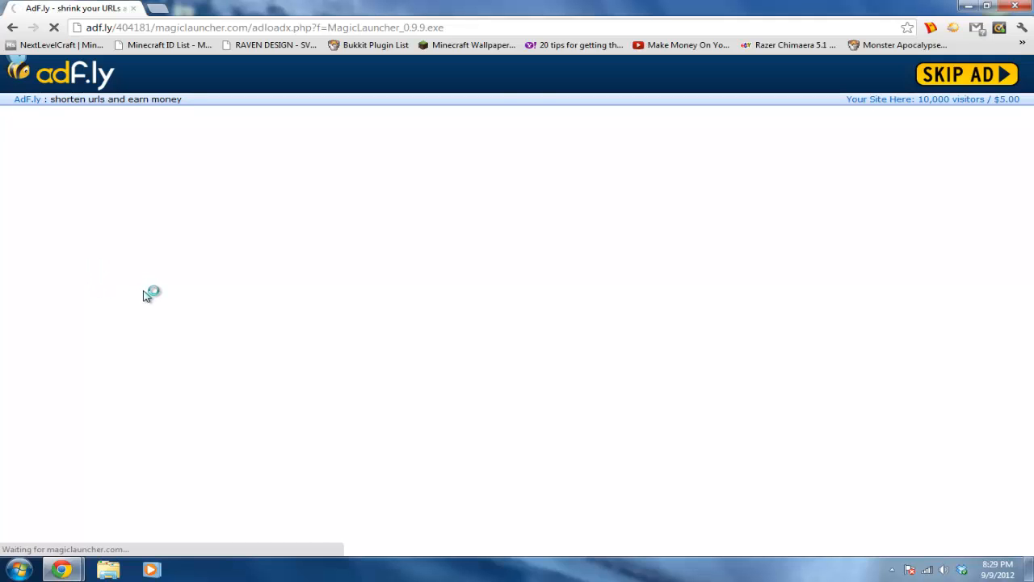
click(966, 73)
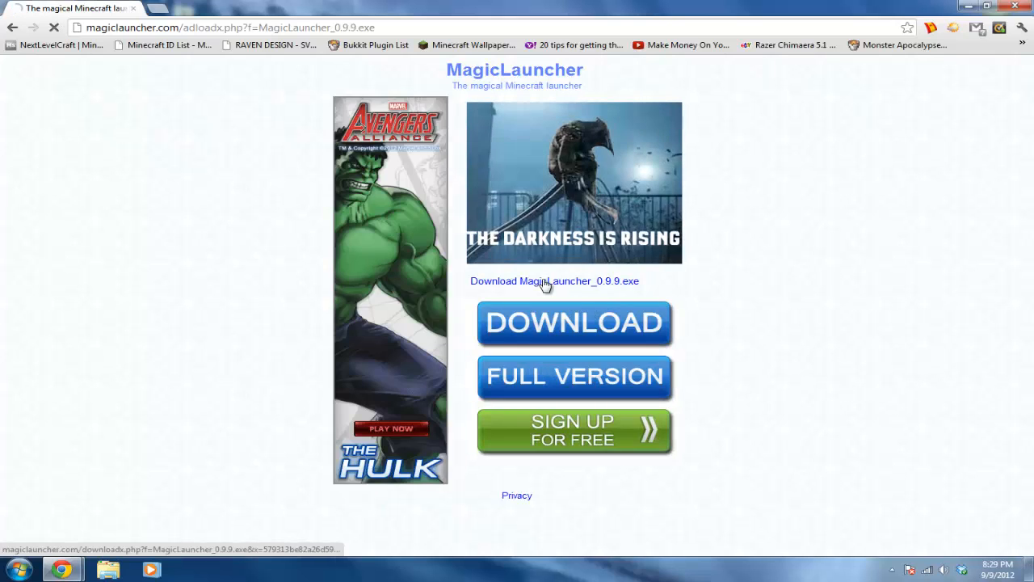
click(554, 280)
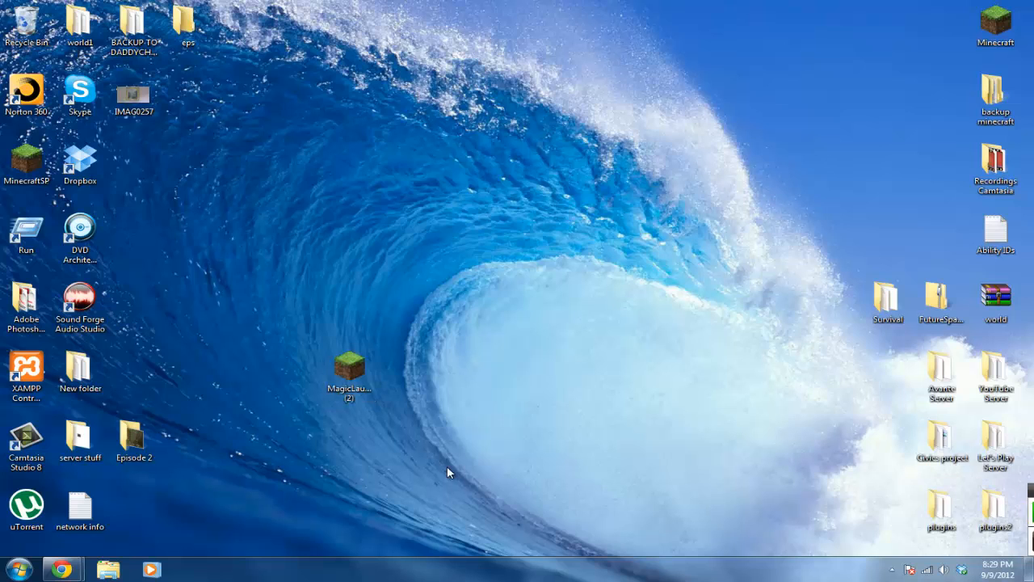
Run the downloaded MagicLauncher file from the desktop.
click(349, 366)
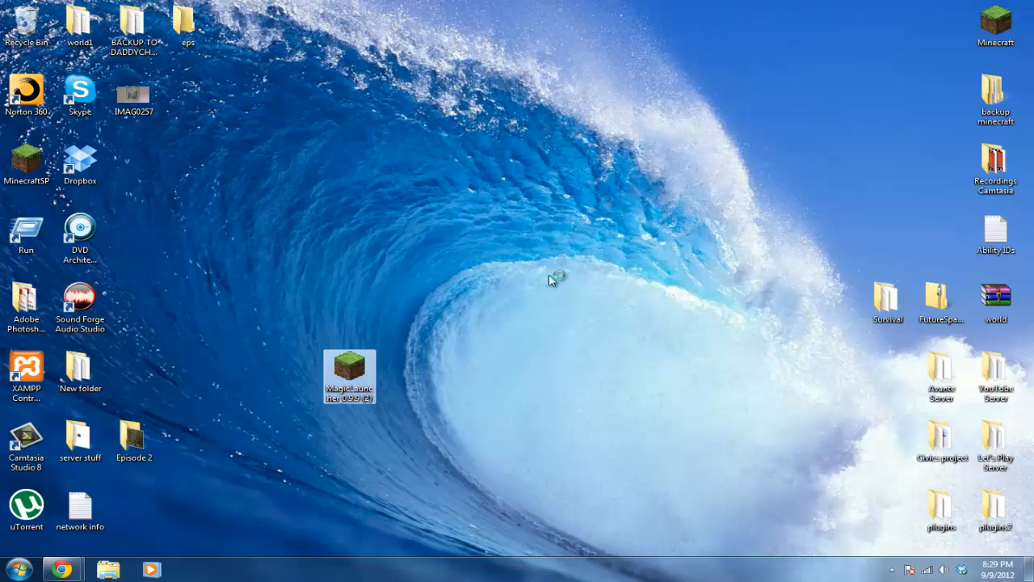
mouse_move(549, 272)
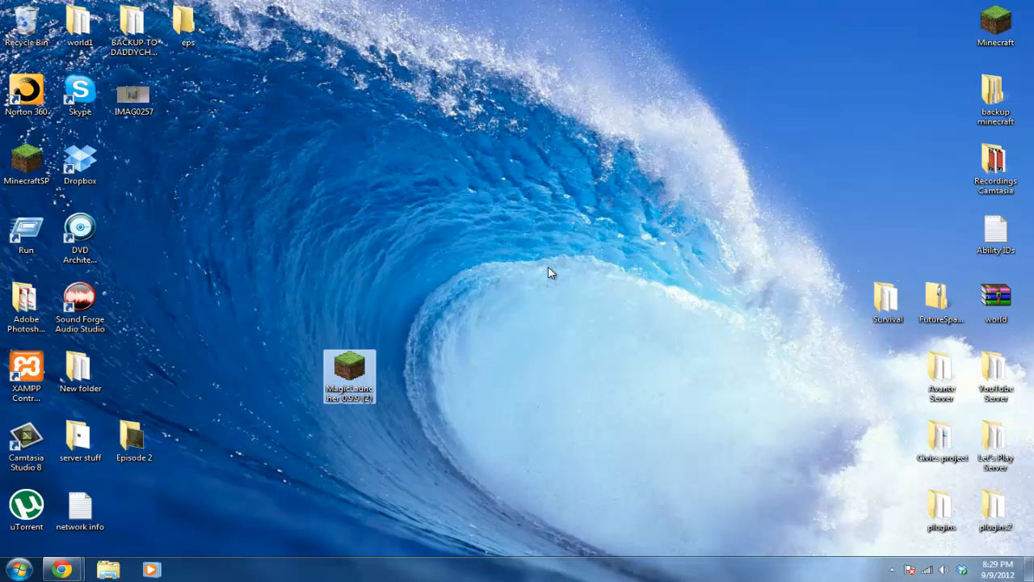
double_click(349, 376)
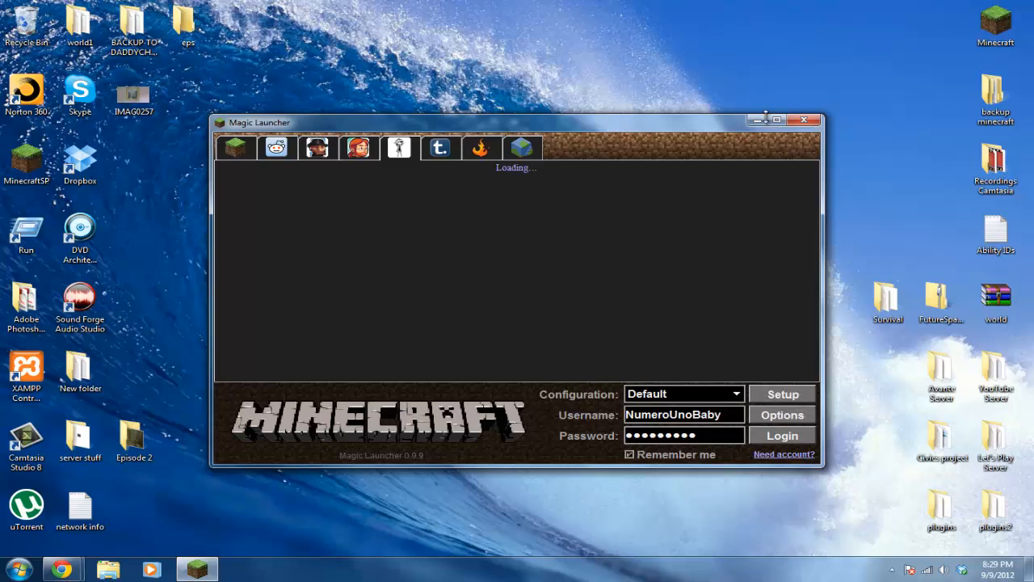
Maximize Magic Launcher and browse the Twitter and News feeds, ending on Minecraft News.
click(776, 119)
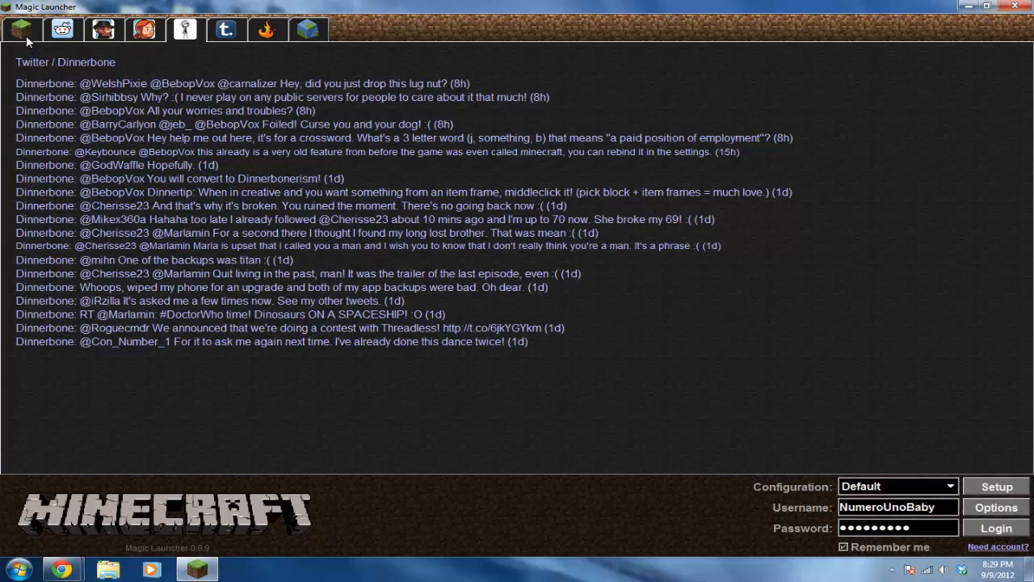
click(144, 29)
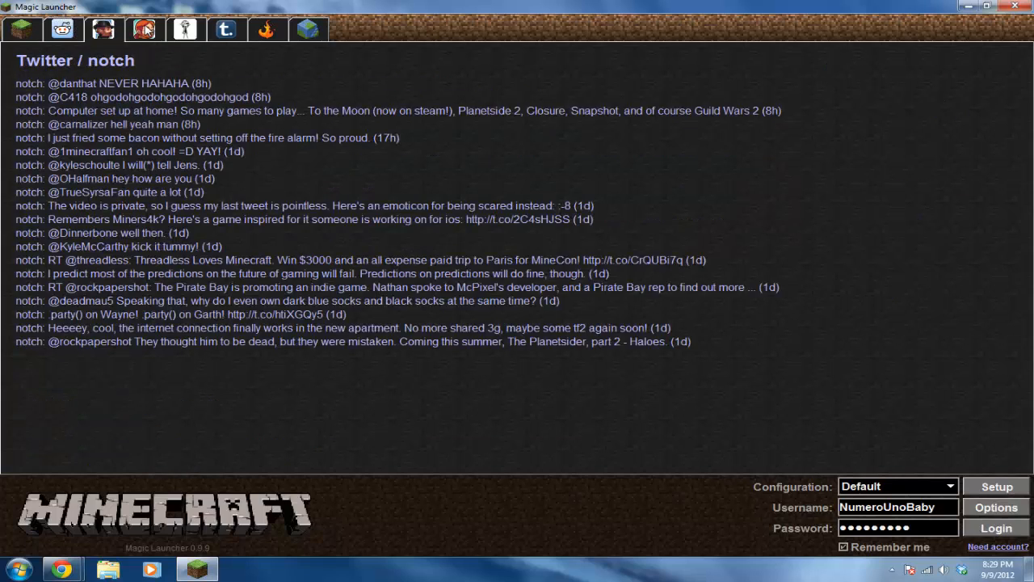
click(307, 29)
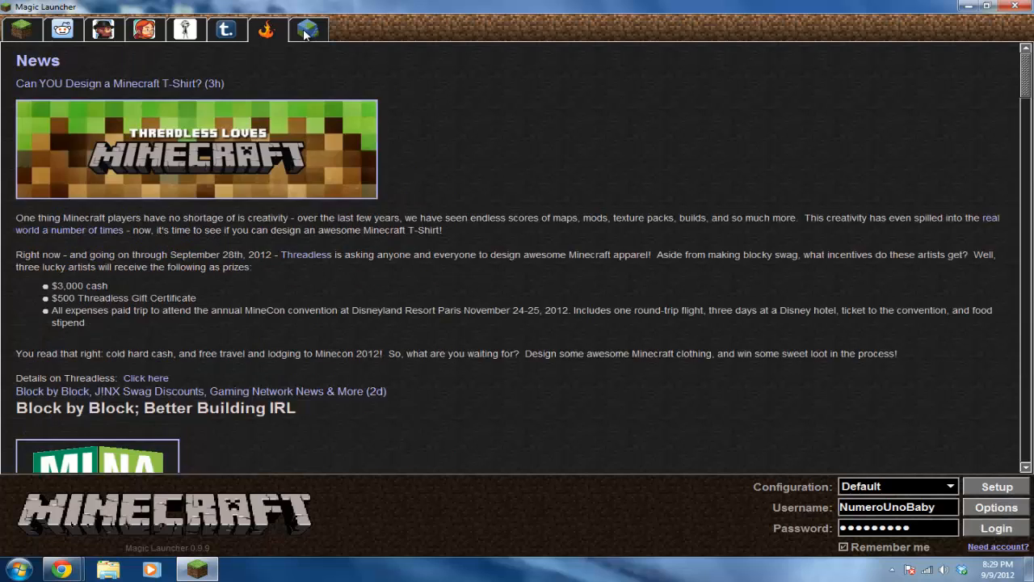
click(23, 30)
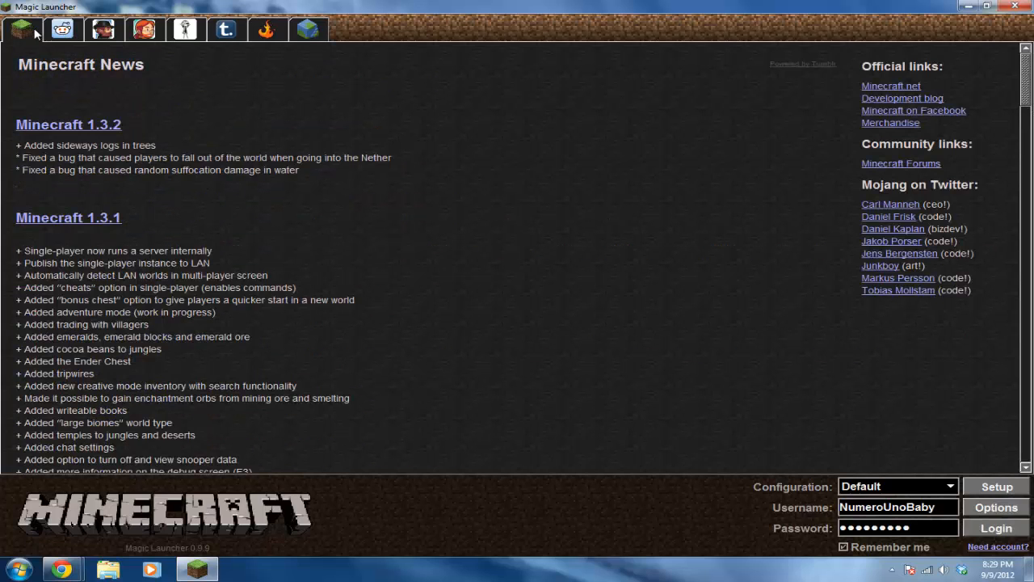
mouse_move(763, 509)
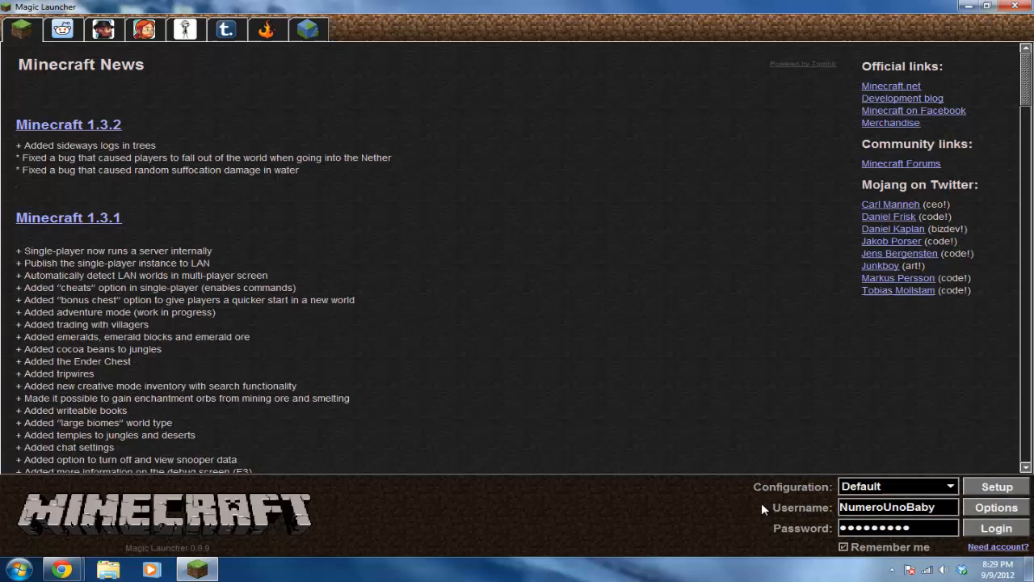
mouse_move(489, 502)
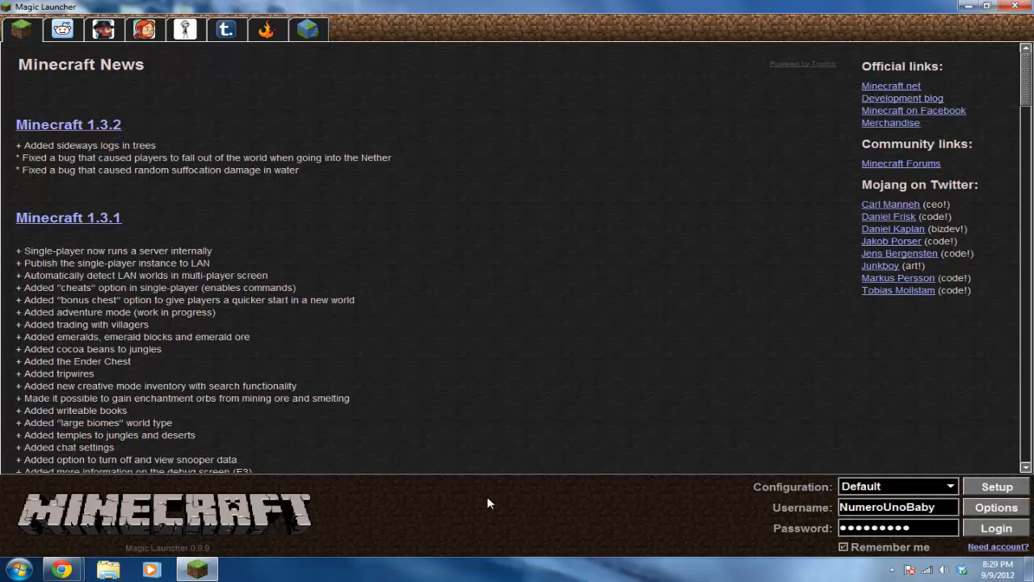
mouse_move(143, 541)
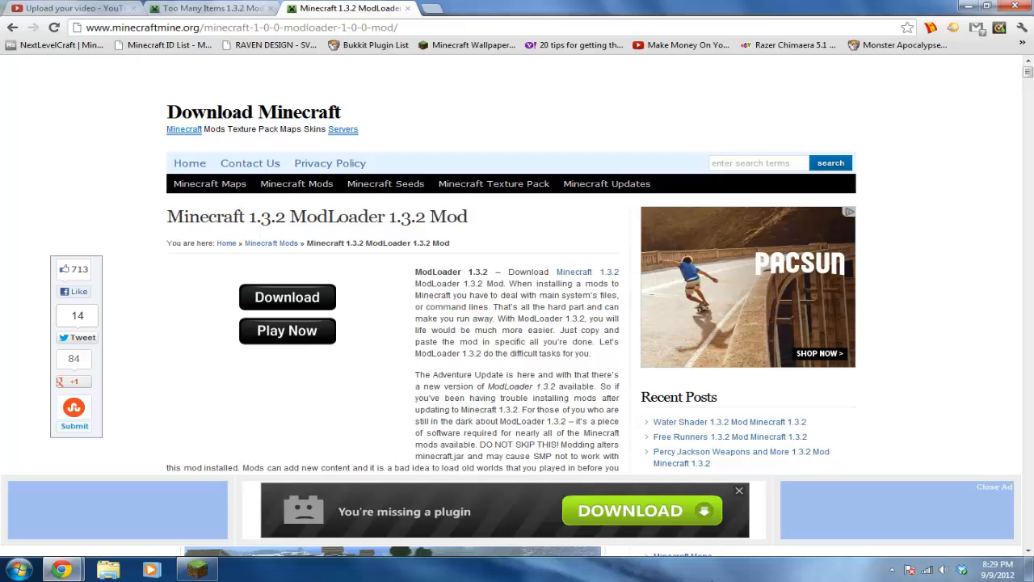
mouse_move(557, 420)
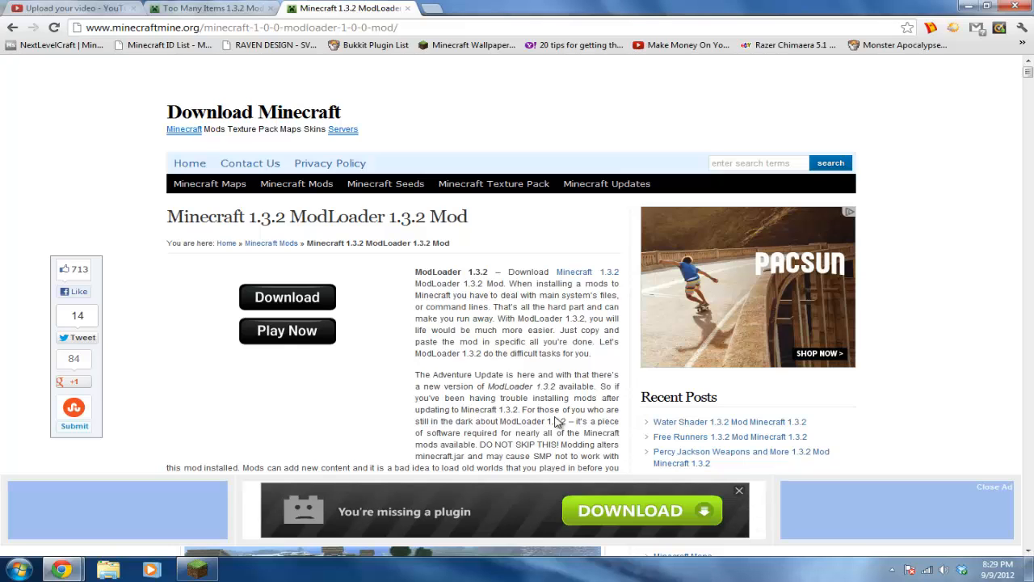
mouse_move(699, 255)
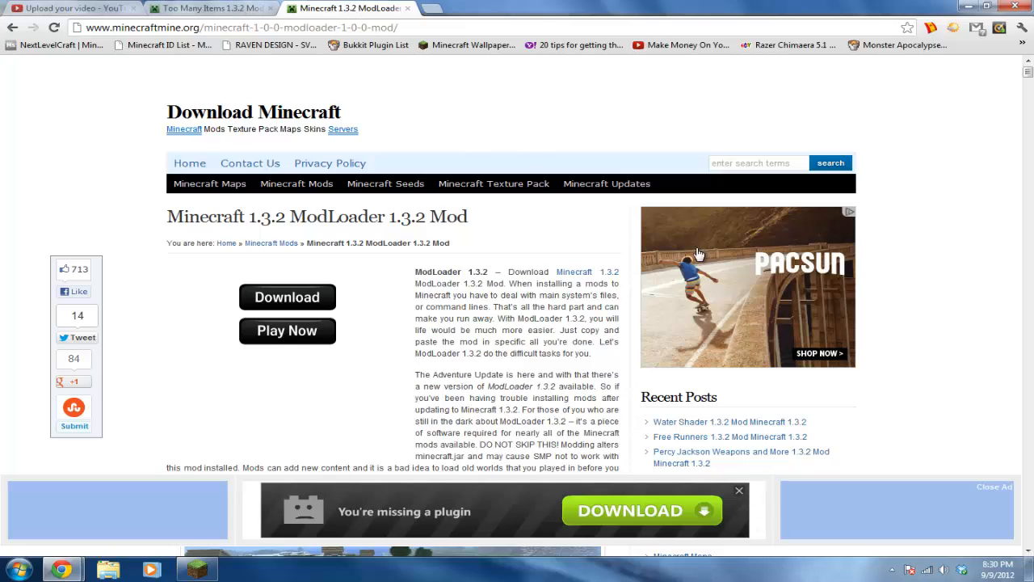
Scroll the ModLoader 1.3.2 page while ModLoader.zip downloads, then close the adf.ly tab.
scroll(down, 3)
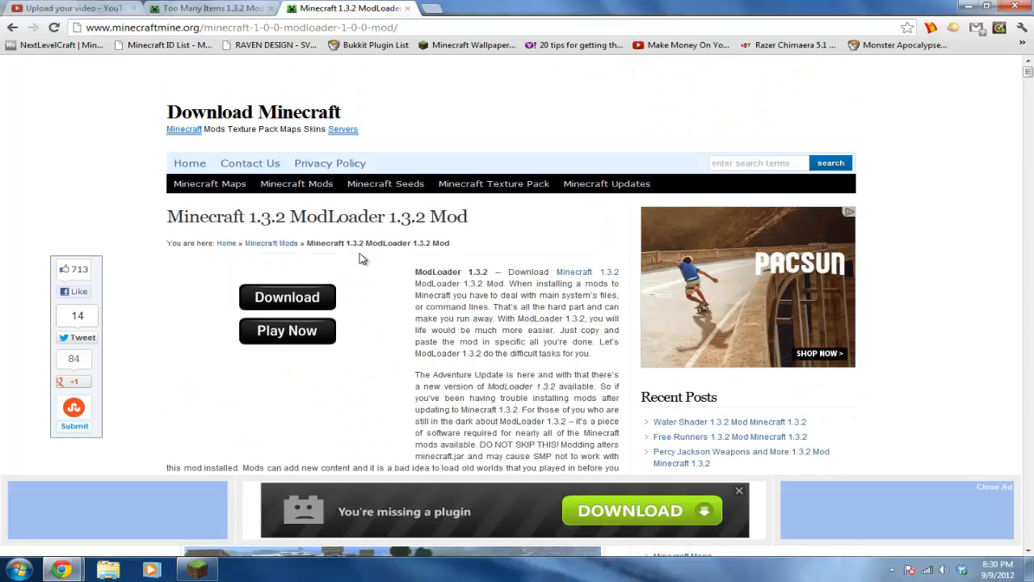
scroll(down, 3)
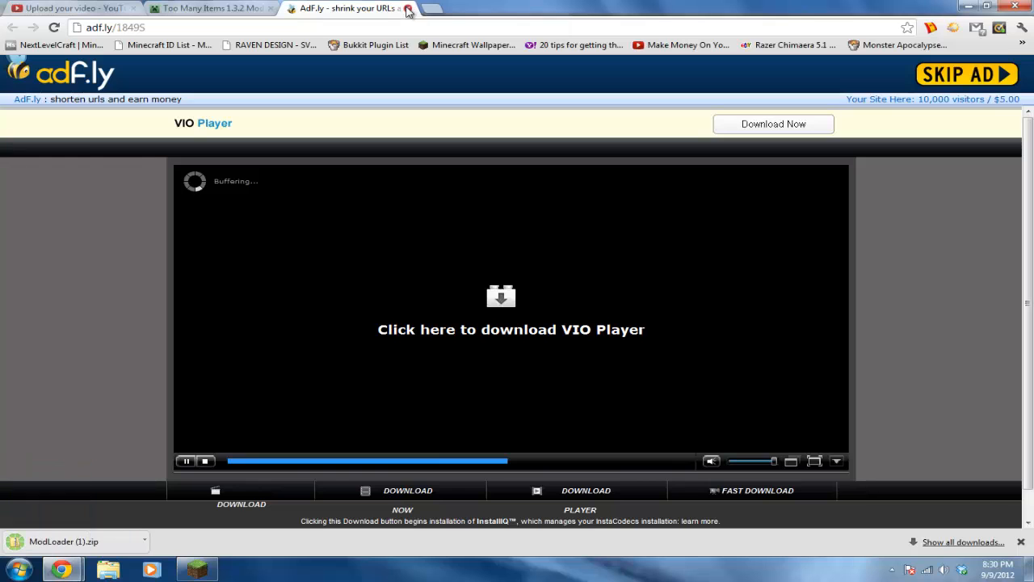
click(408, 8)
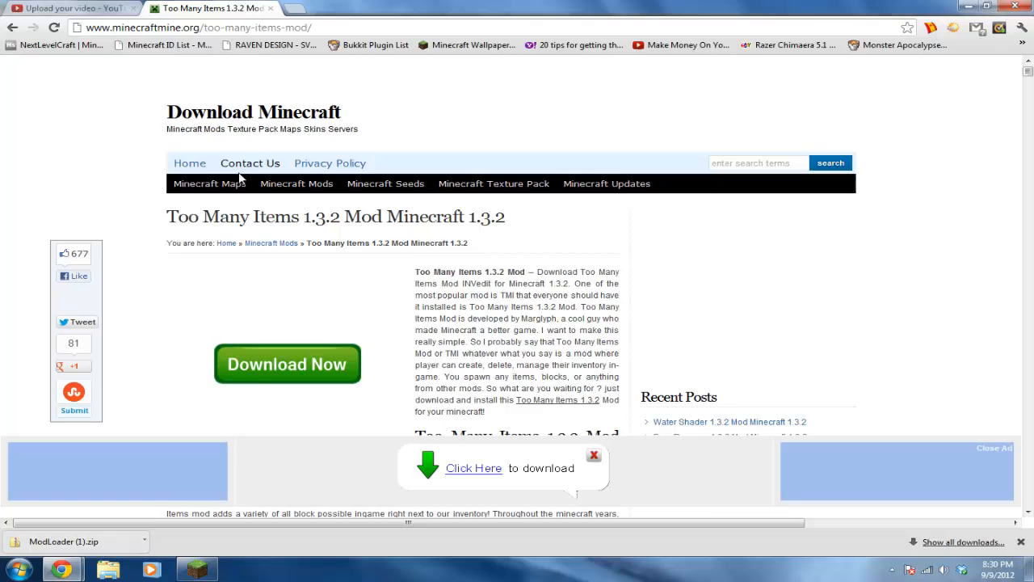
Follow the 'Download Too Many Items 1.3.2 Mod for Minecraft 1.3.2' link.
scroll(down, 3)
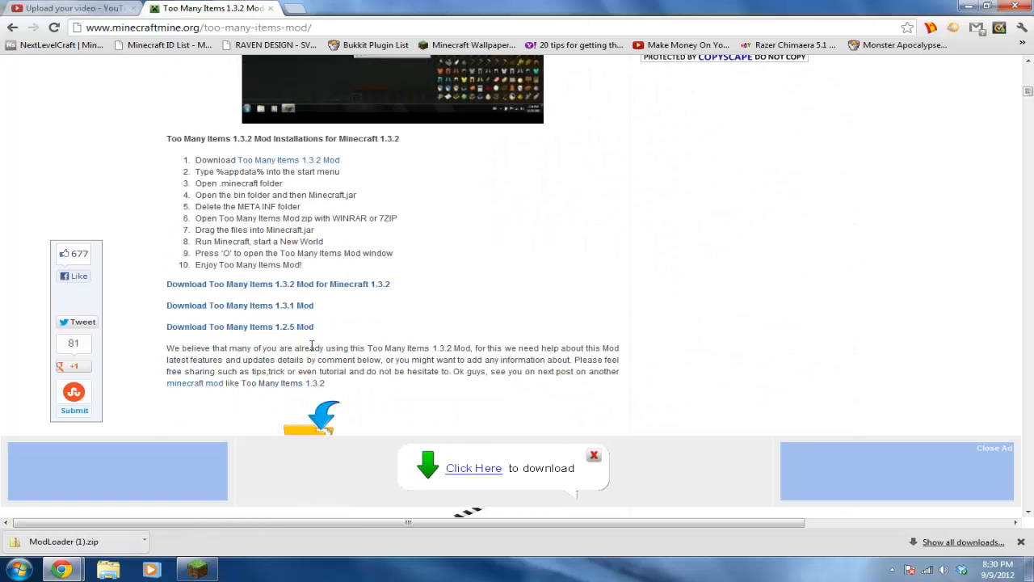
click(474, 467)
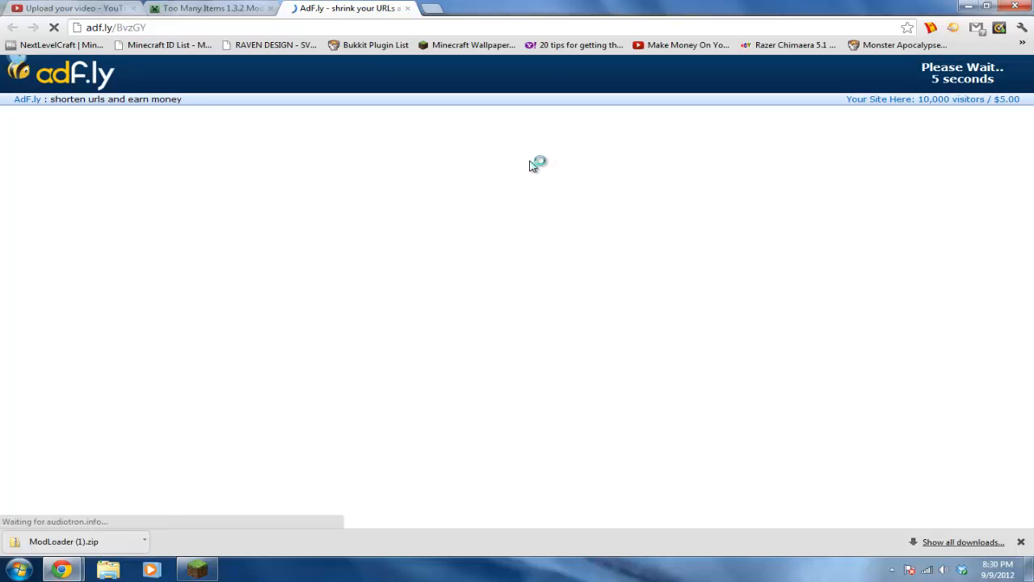
mouse_move(526, 167)
text(M)
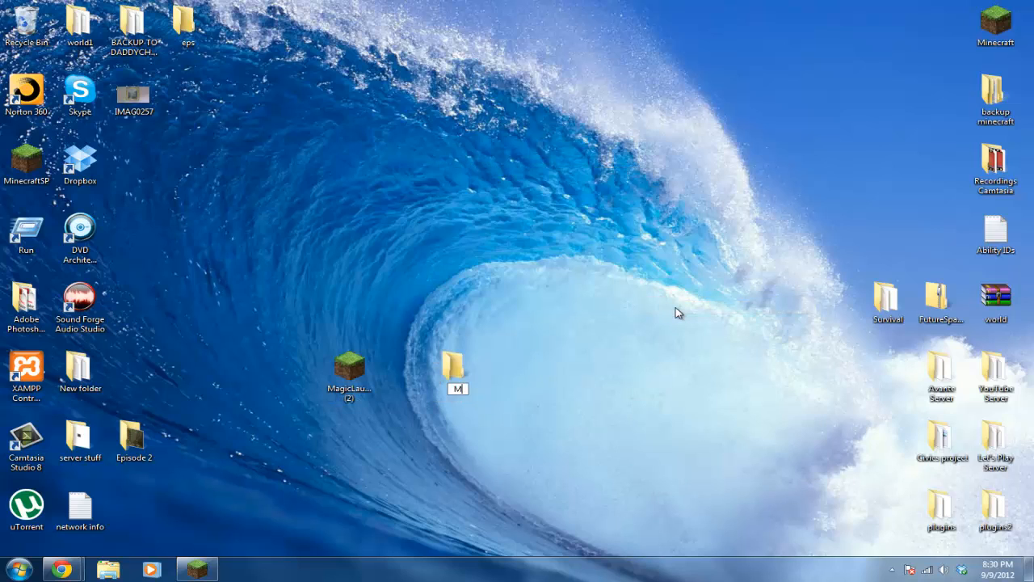
mouse_move(61, 569)
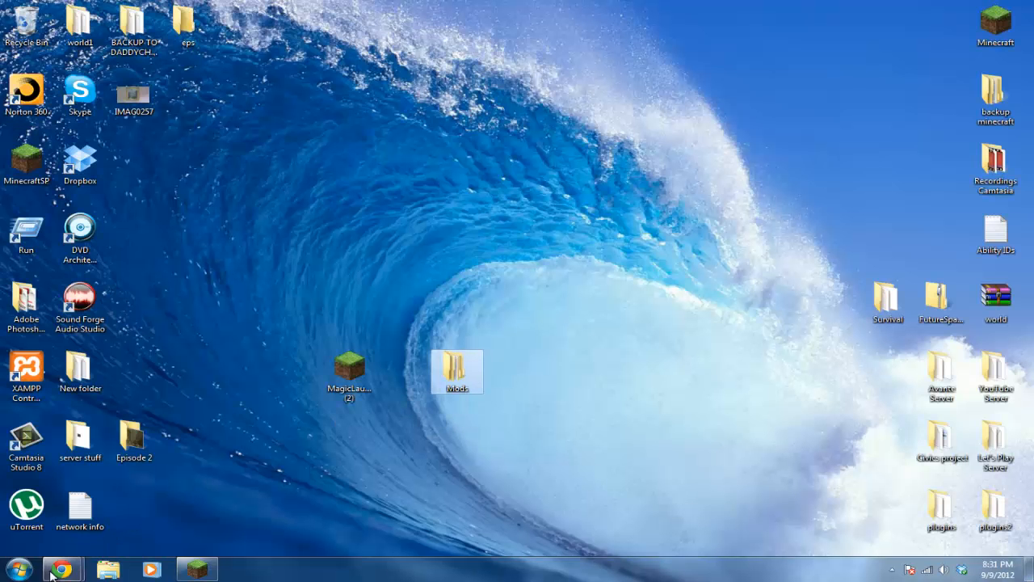
Launch MagicLauncher from the desktop and allow it past the security warning.
click(60, 570)
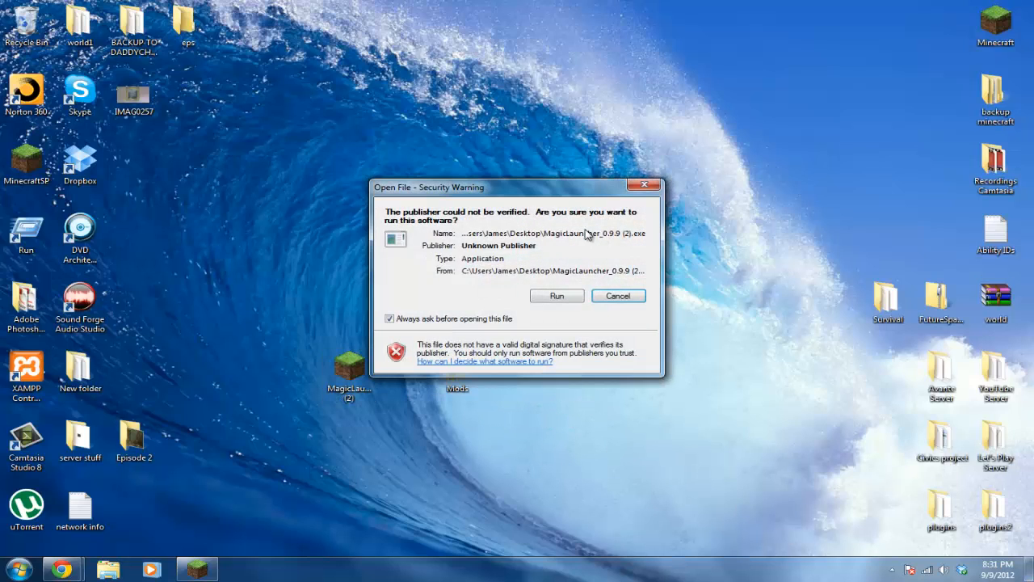
click(557, 295)
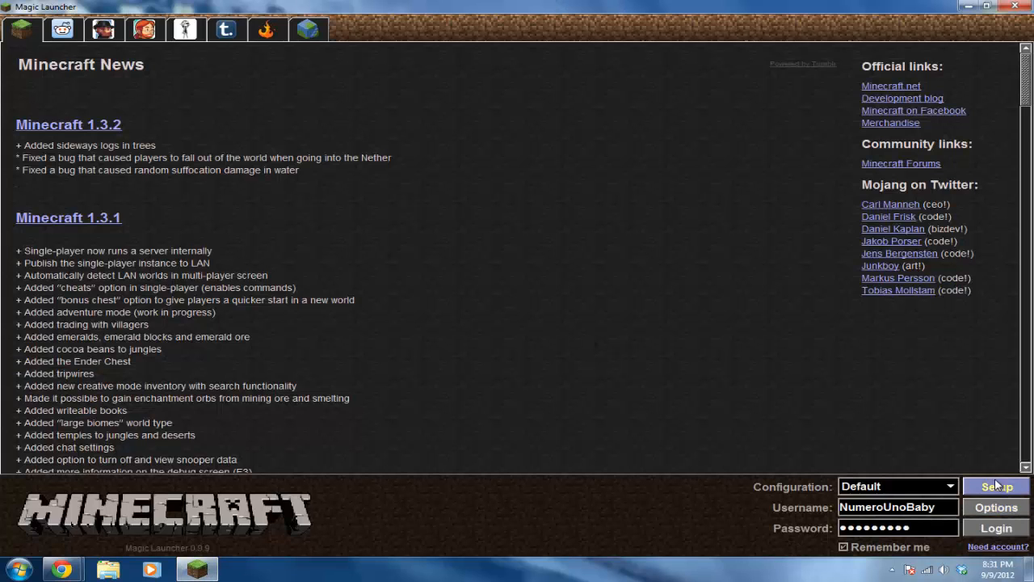
In Setup, add ModLoader (1).zip from the Mods folder to the Default configuration.
click(996, 486)
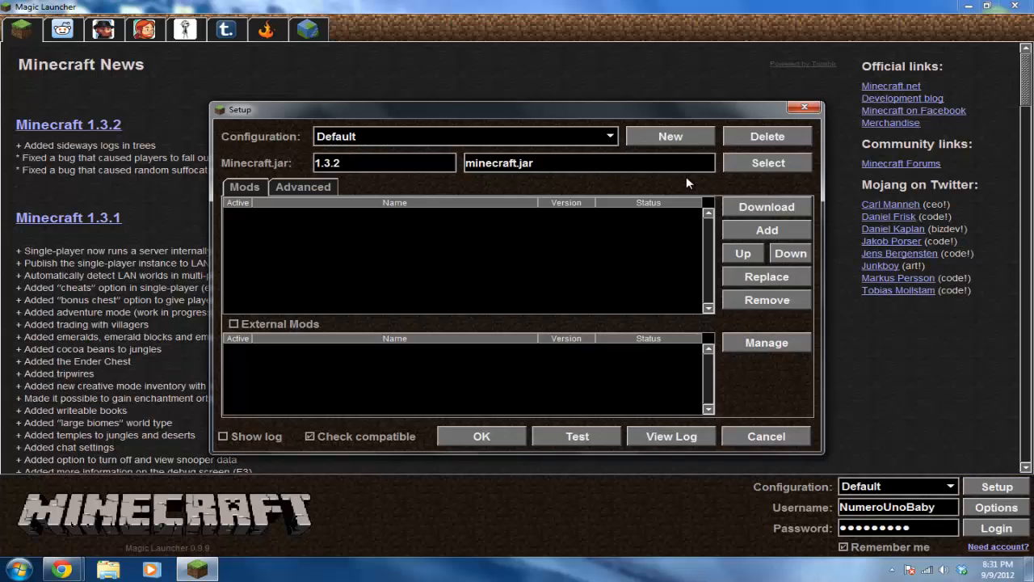
mouse_move(665, 151)
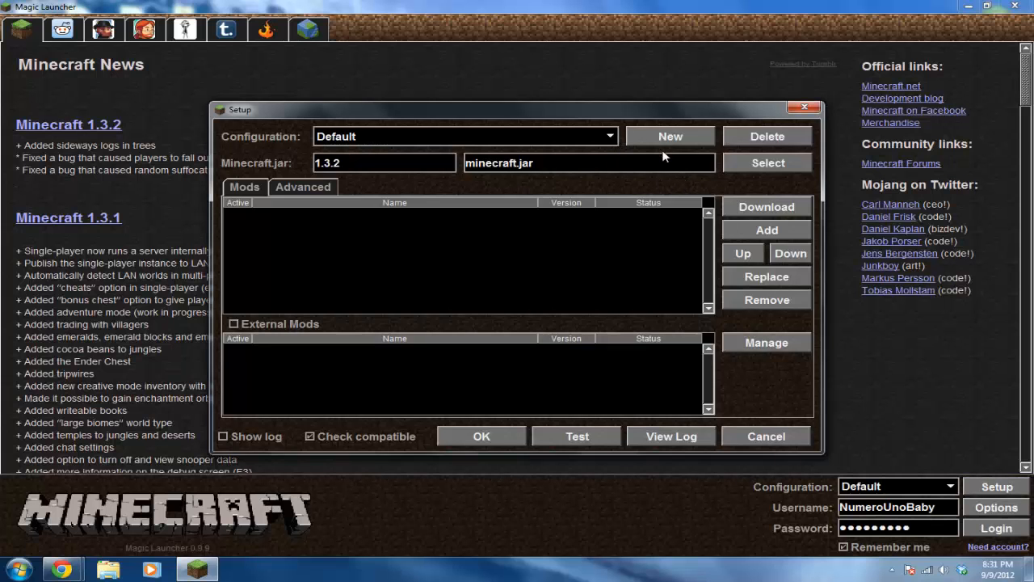
mouse_move(372, 182)
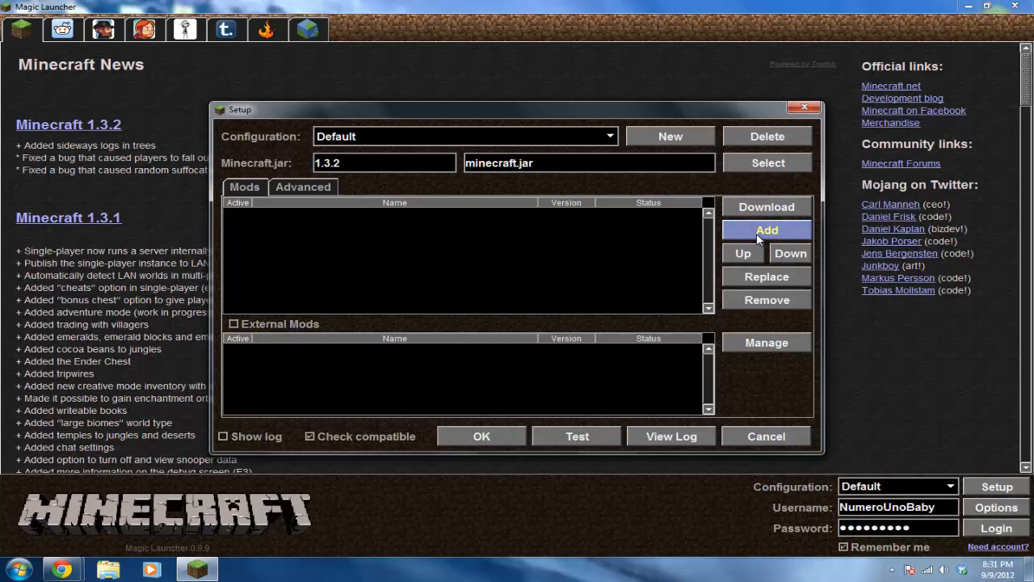
click(766, 231)
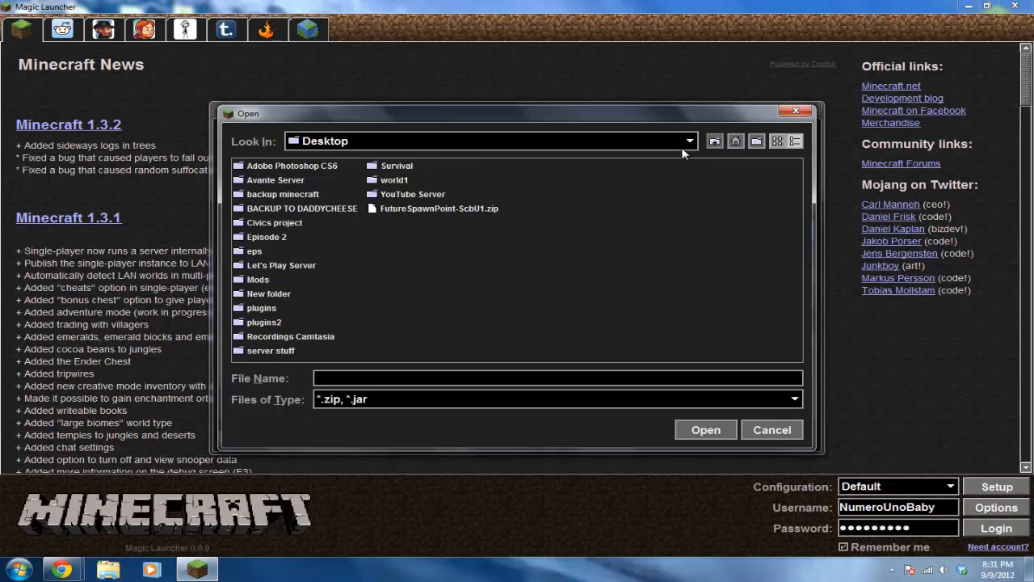
click(686, 141)
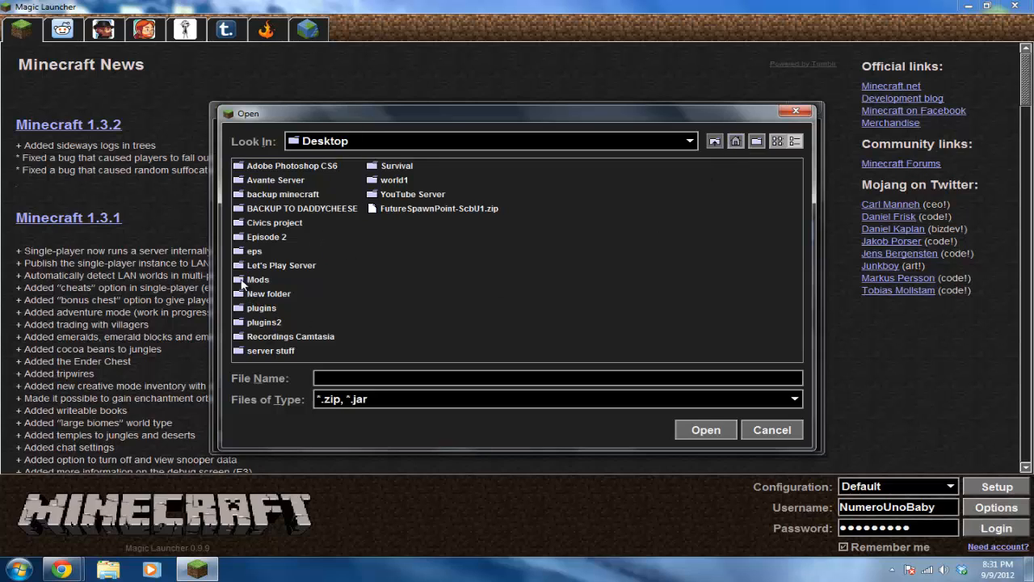
double_click(258, 279)
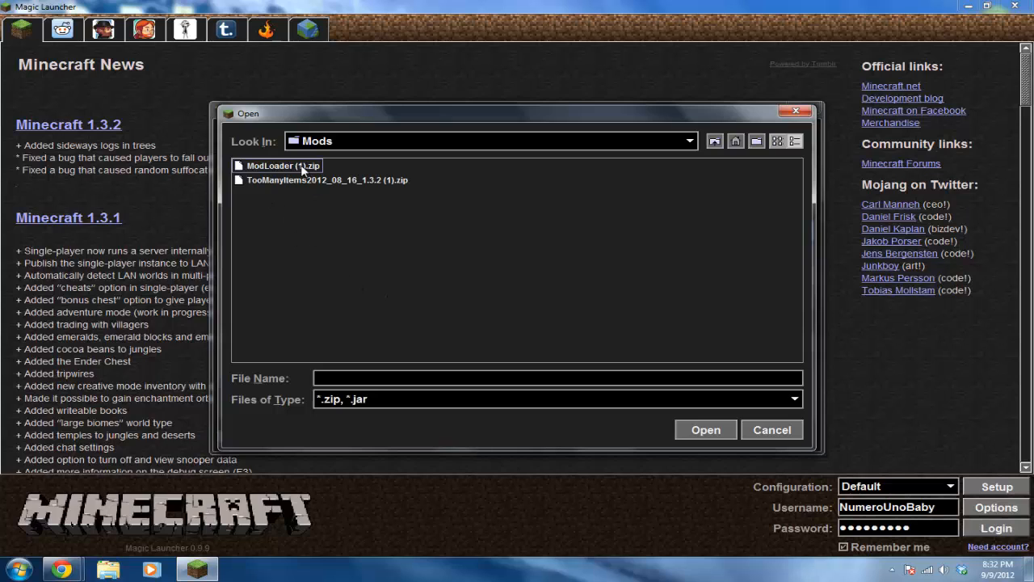
click(771, 429)
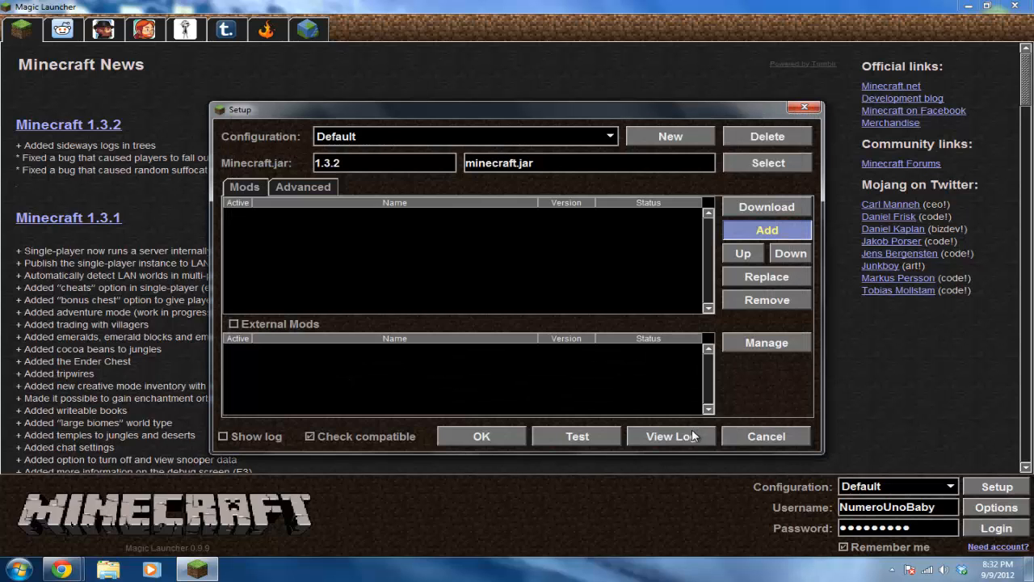
Add the TooManyItems 1.3.2 zip as a second mod.
click(766, 230)
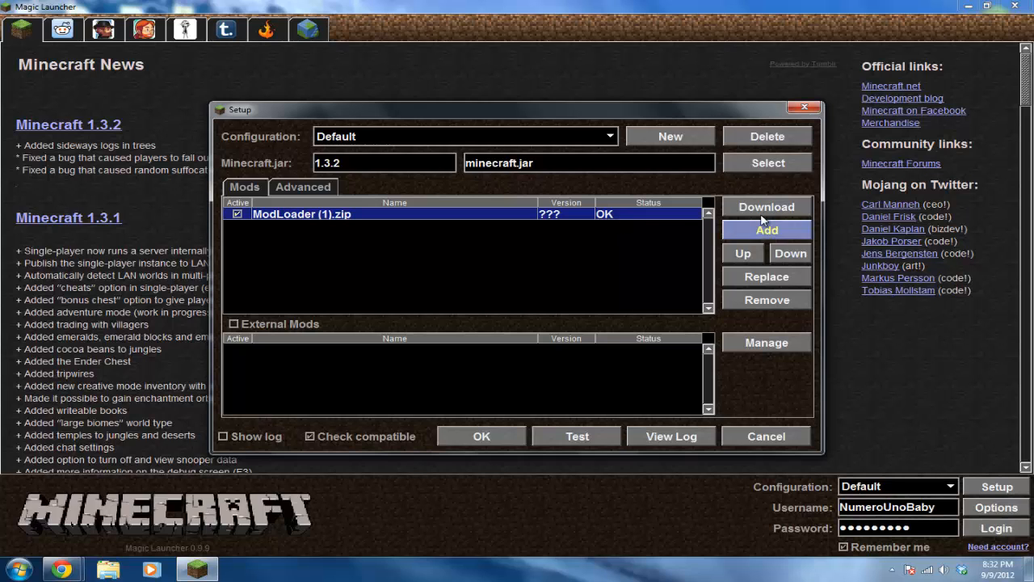
click(766, 230)
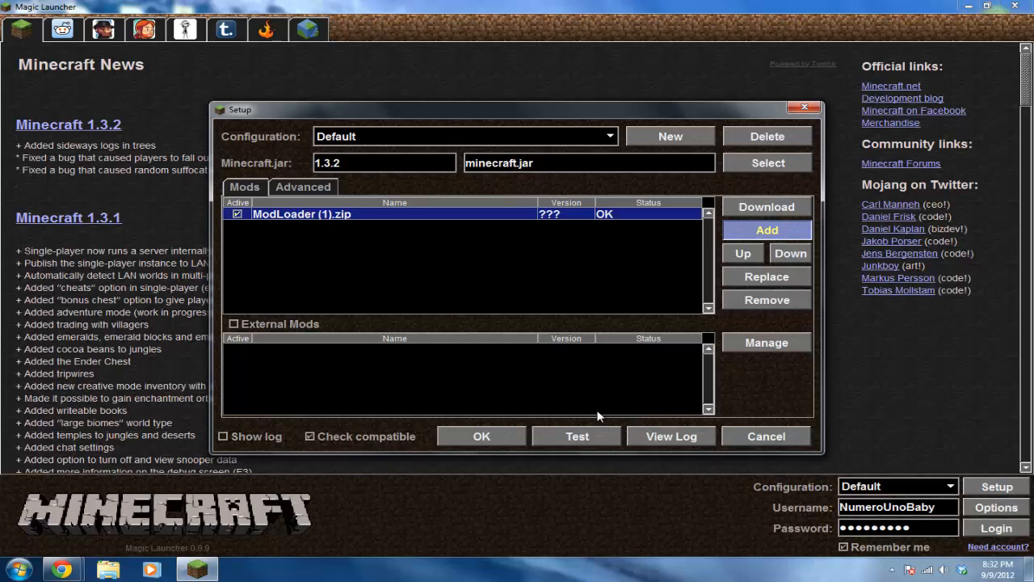
click(766, 230)
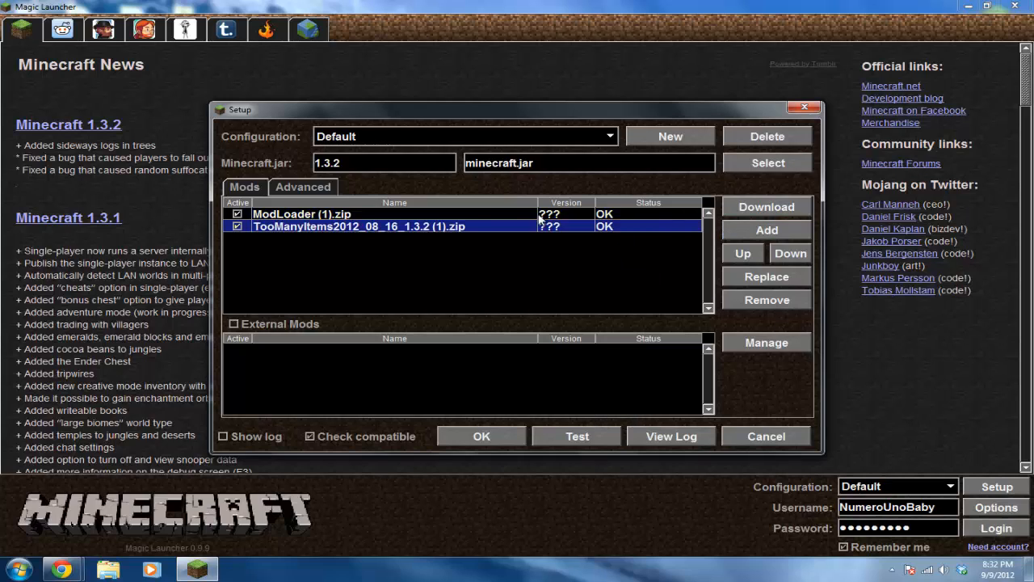
mouse_move(517, 292)
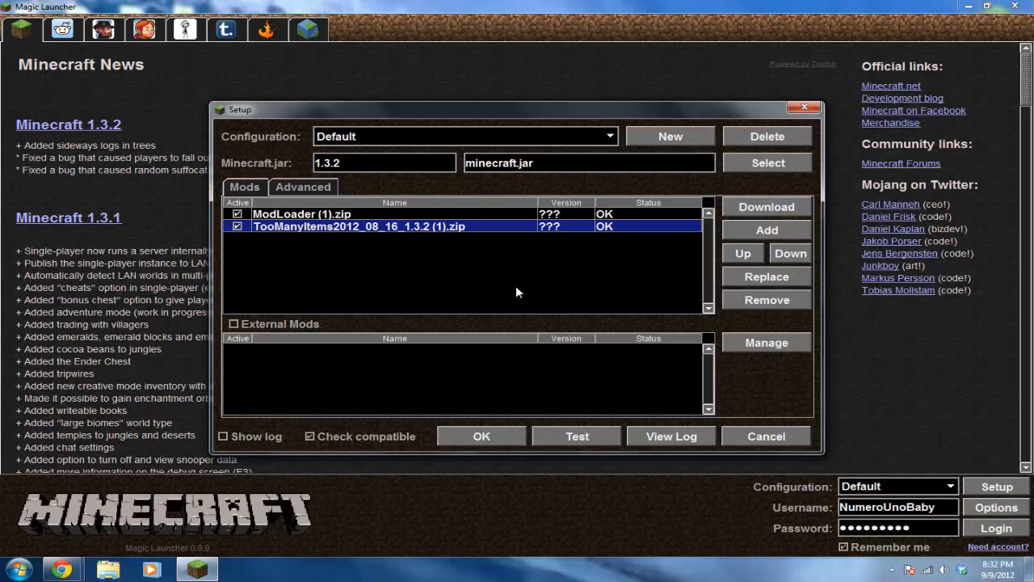
mouse_move(808, 106)
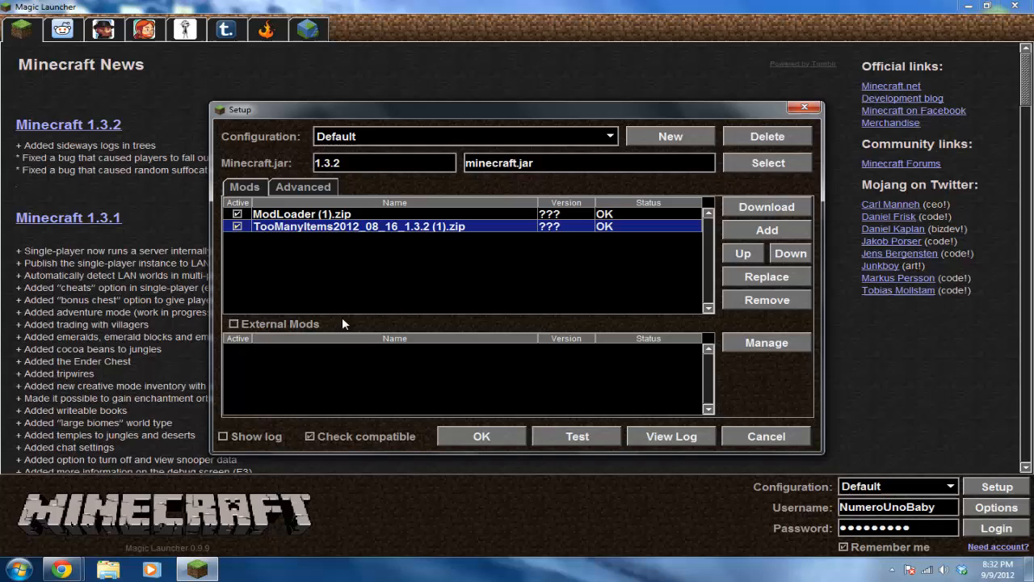
mouse_move(295, 263)
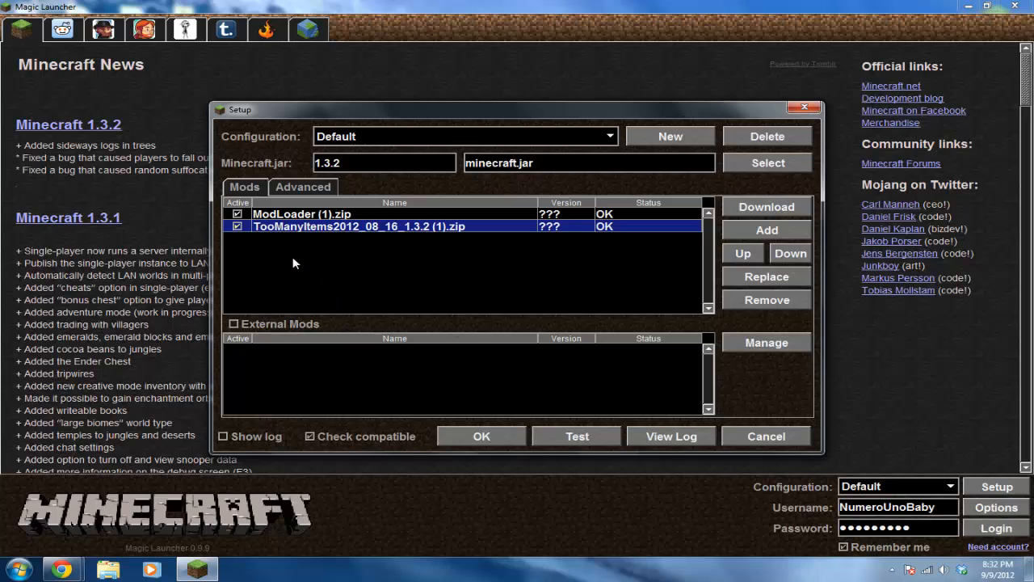
mouse_move(687, 447)
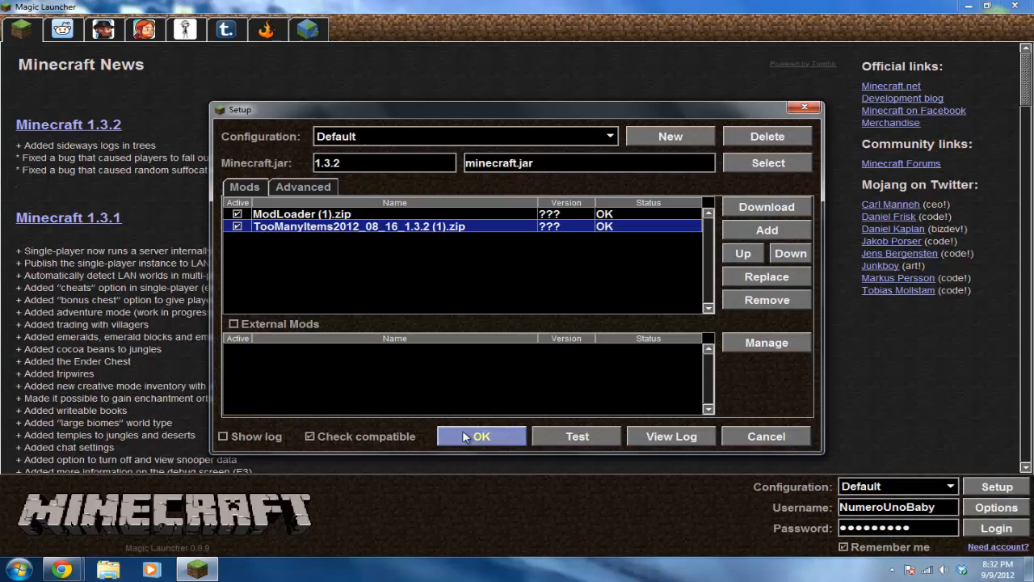
Save the mod setup, log in, and play the New World save.
click(481, 436)
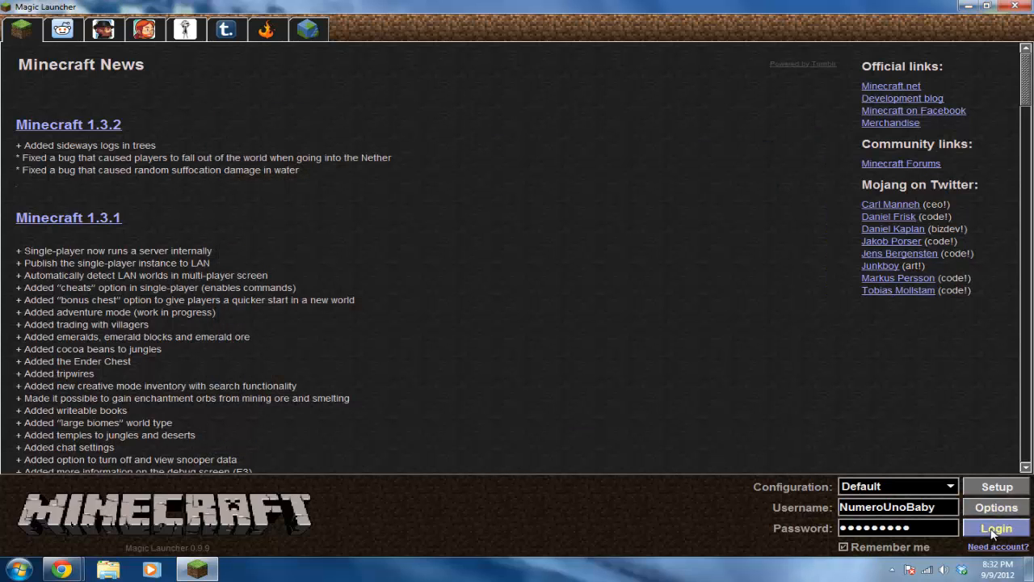
click(996, 528)
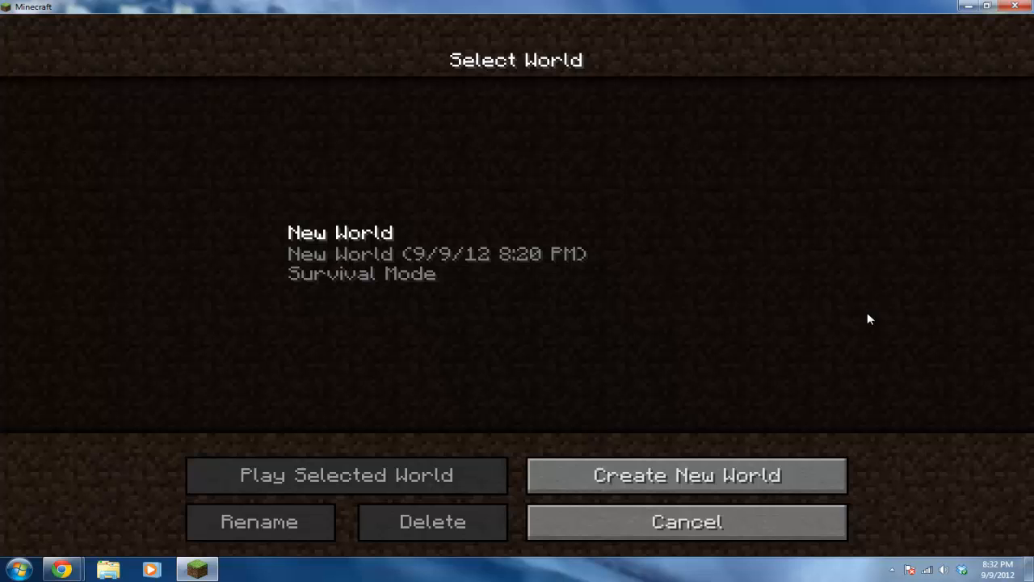
click(345, 475)
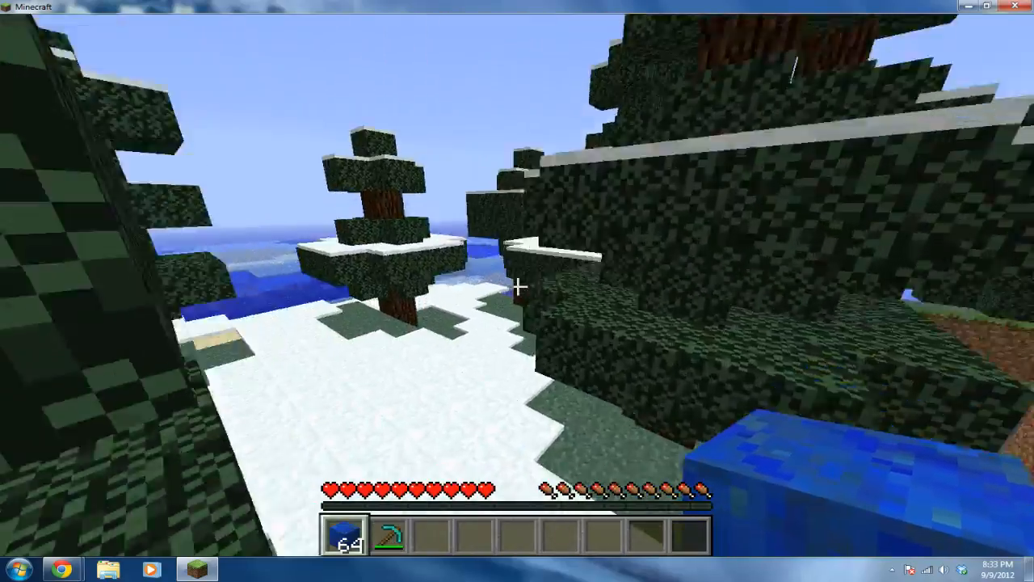
mouse_move(518, 287)
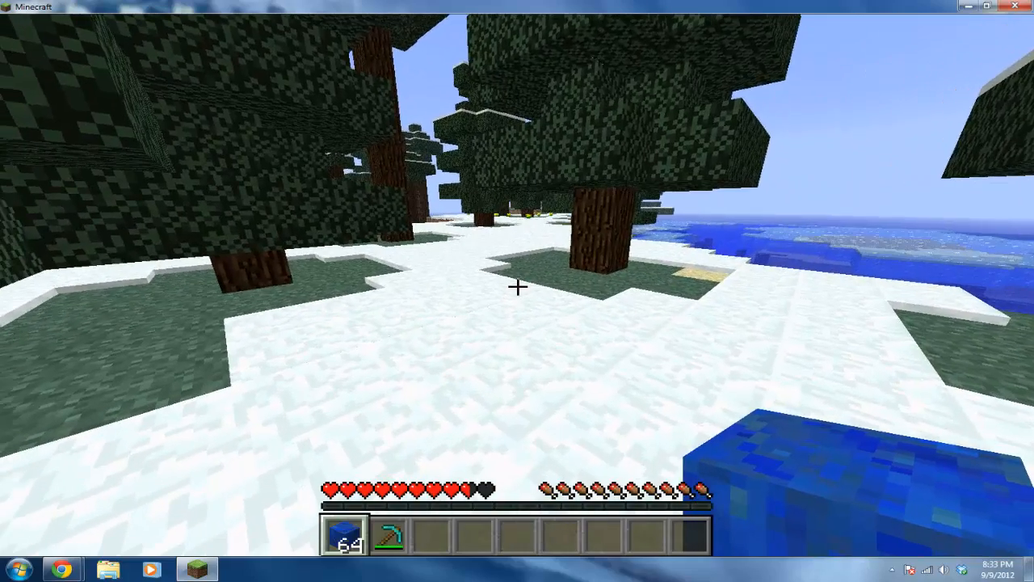
Open the TooManyItems inventory overlay, enable rain and snow, set sunrise, and page through items.
key(e)
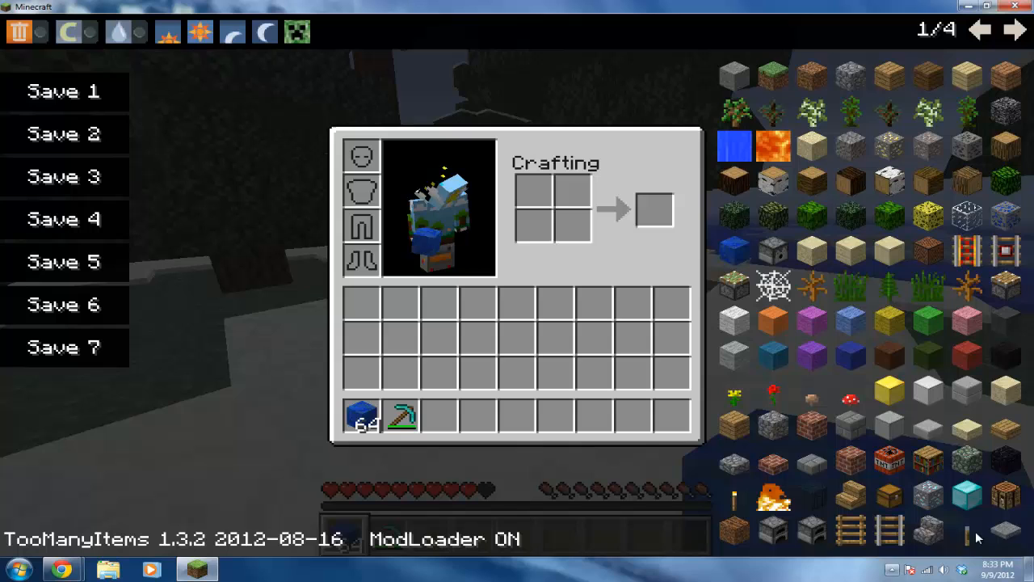
click(67, 31)
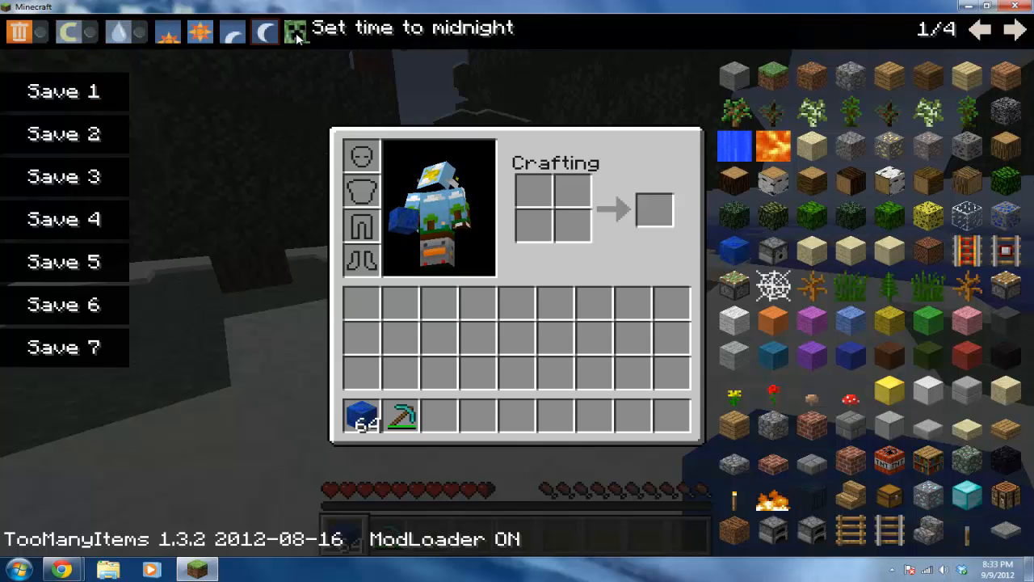
click(69, 31)
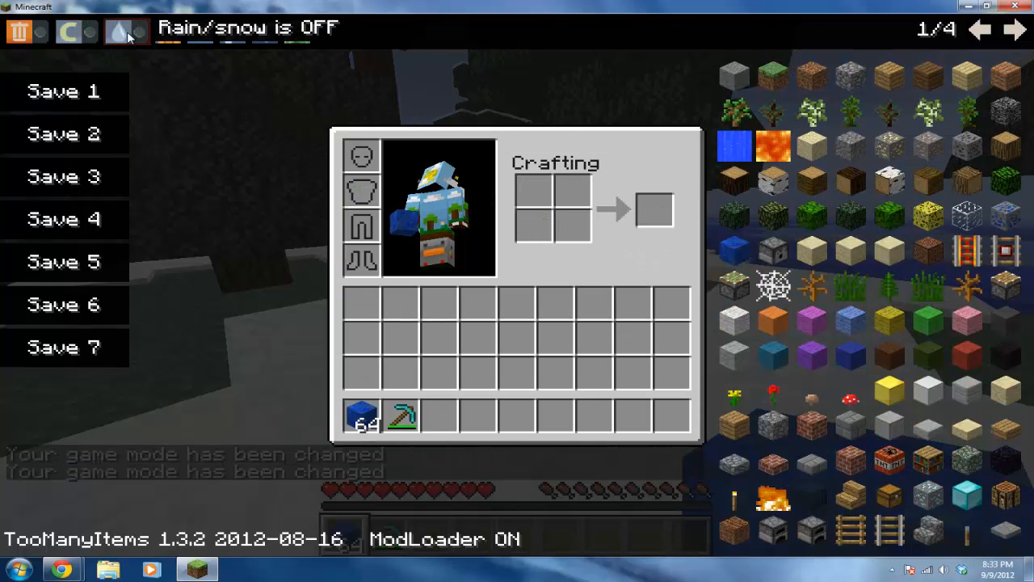
click(127, 29)
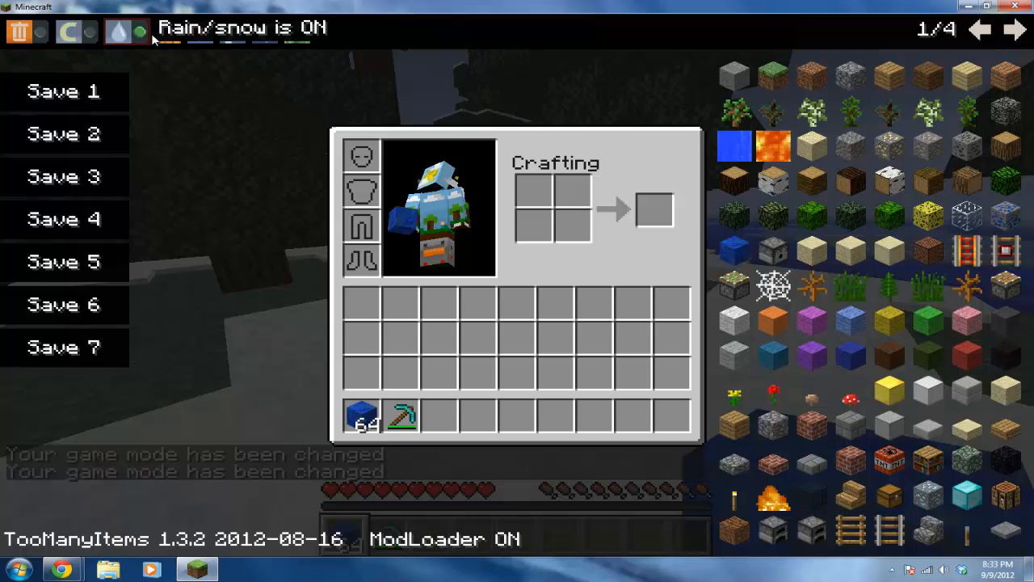
click(167, 30)
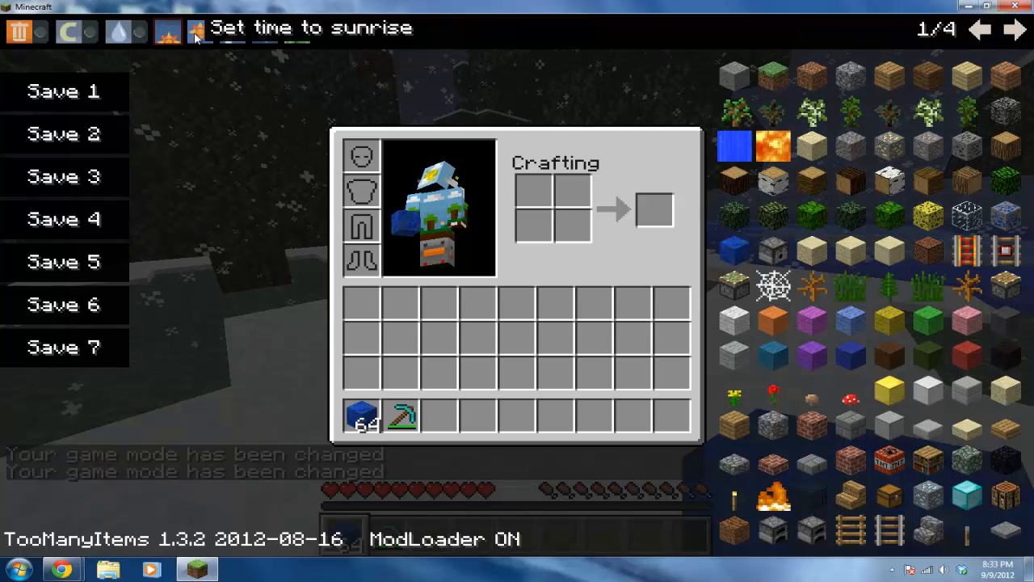
click(199, 29)
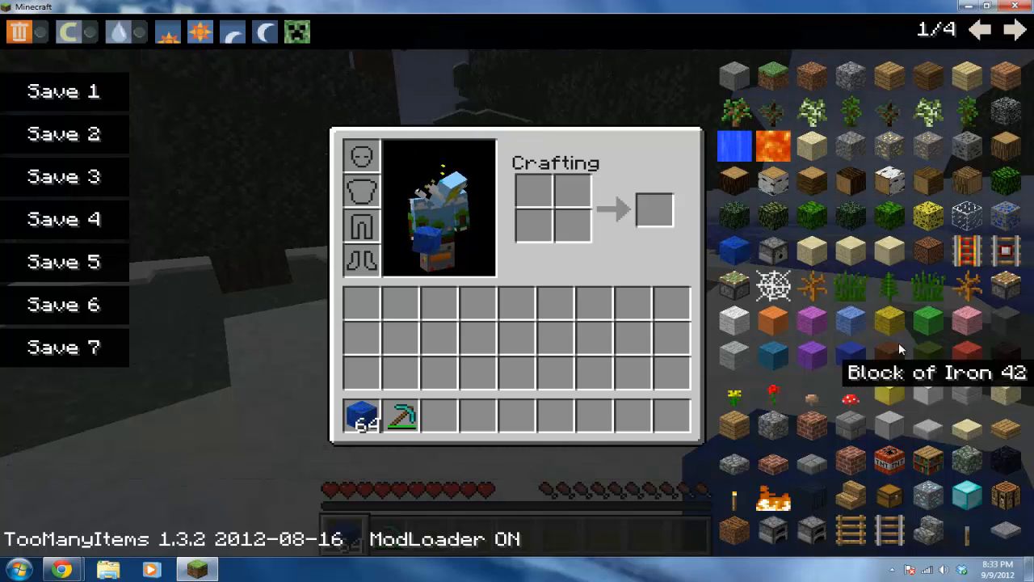
click(1015, 30)
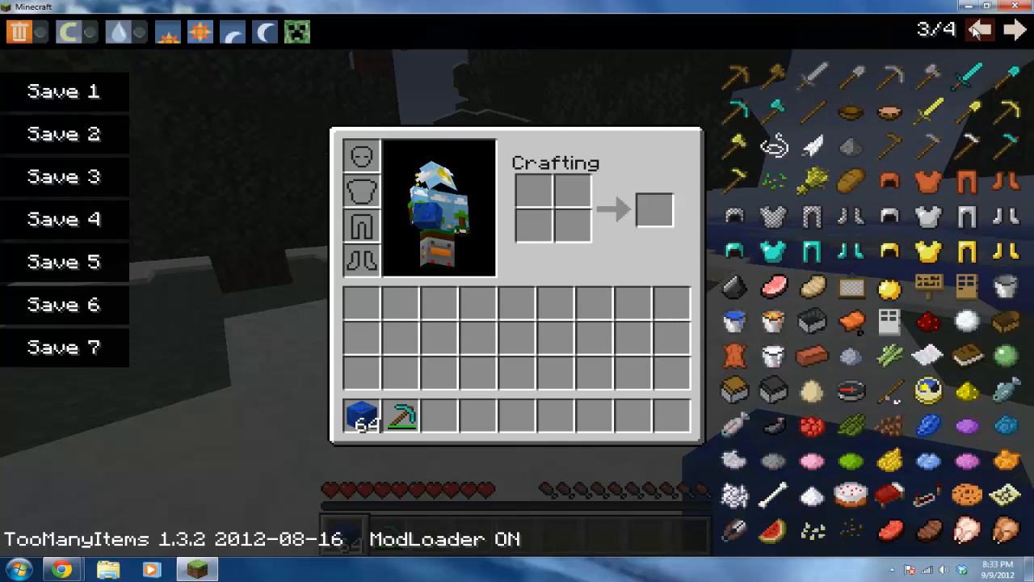
click(980, 29)
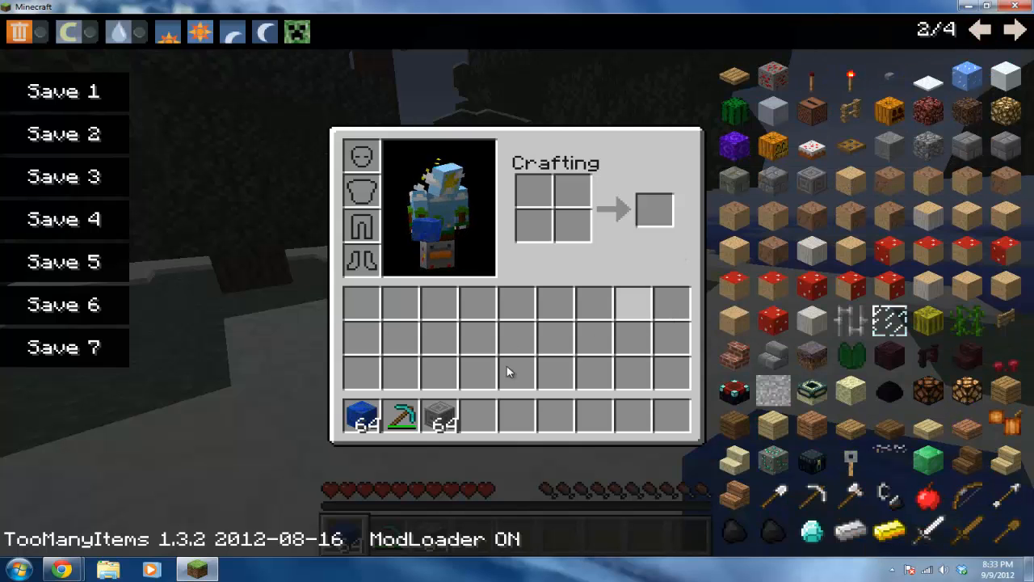